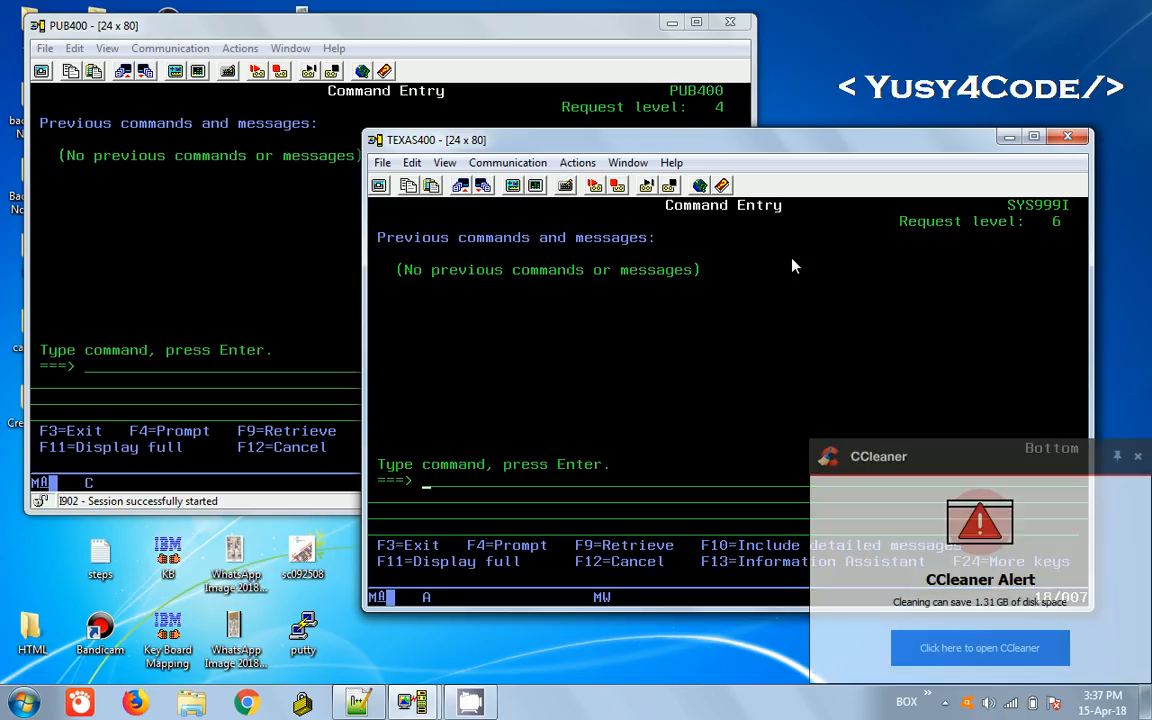
Start an FTP session to 'pub400.com' from the Command Entry line.
{"action": "left_click", "coordinate": [1138, 456]}
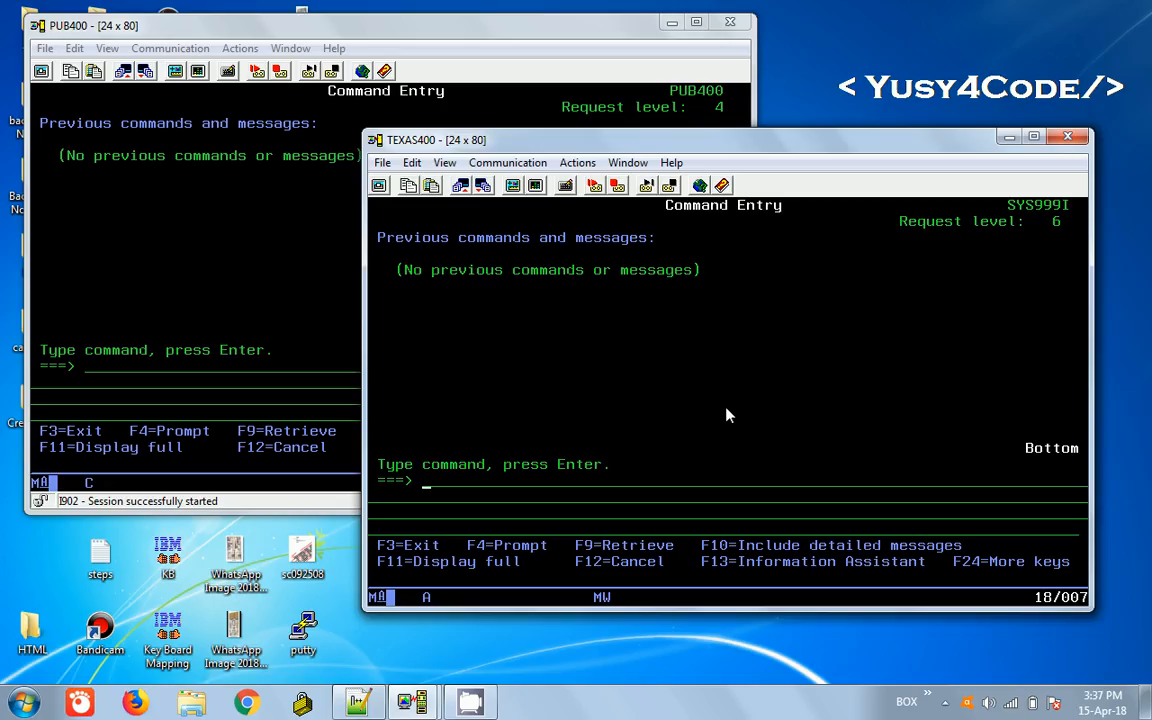
{"action": "type", "text": "ftp"}
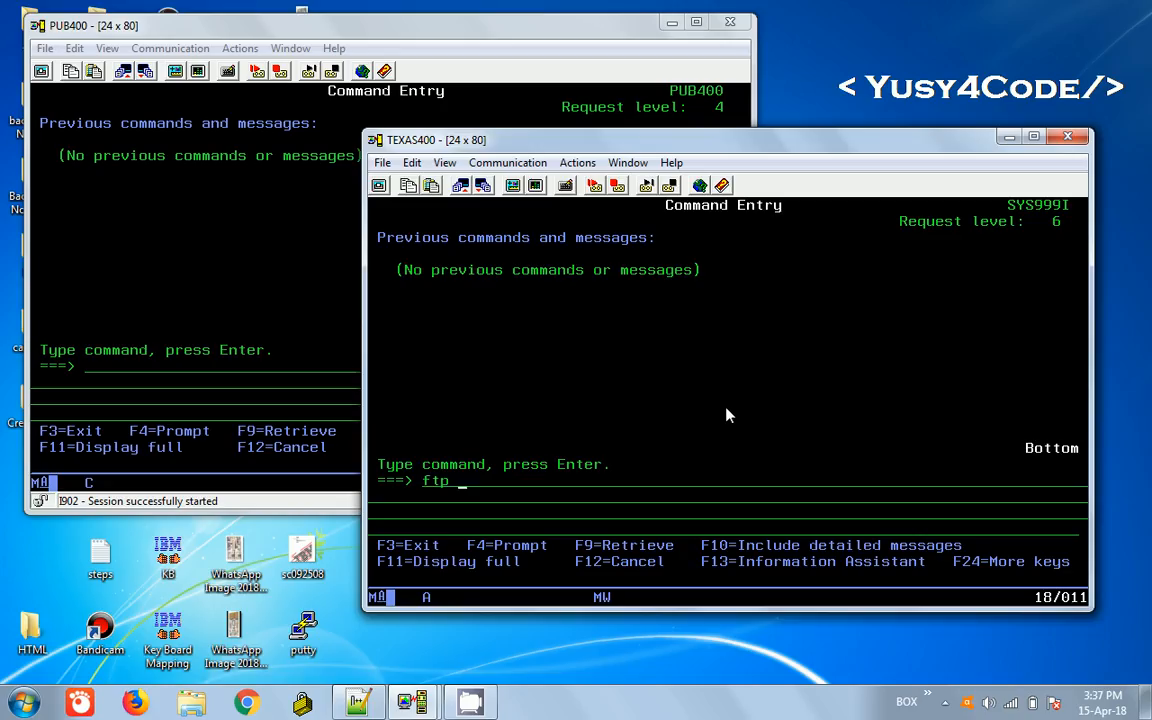
{"action": "type", "text": "p"}
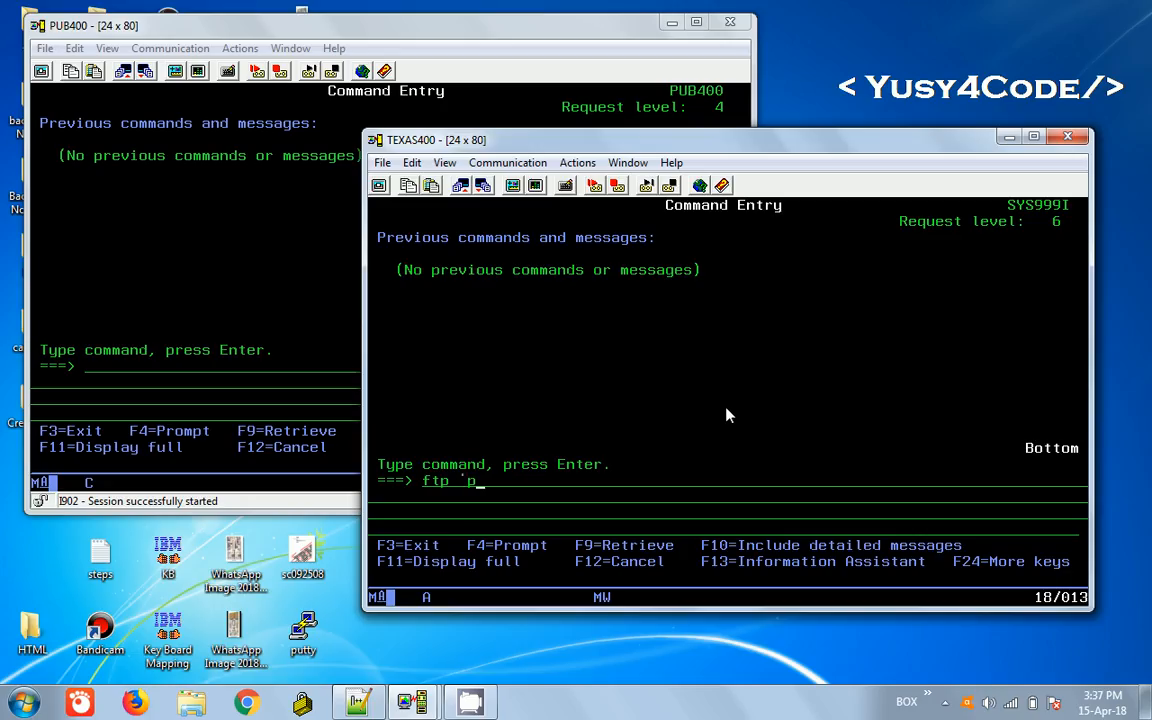
{"action": "type", "text": "ub400"}
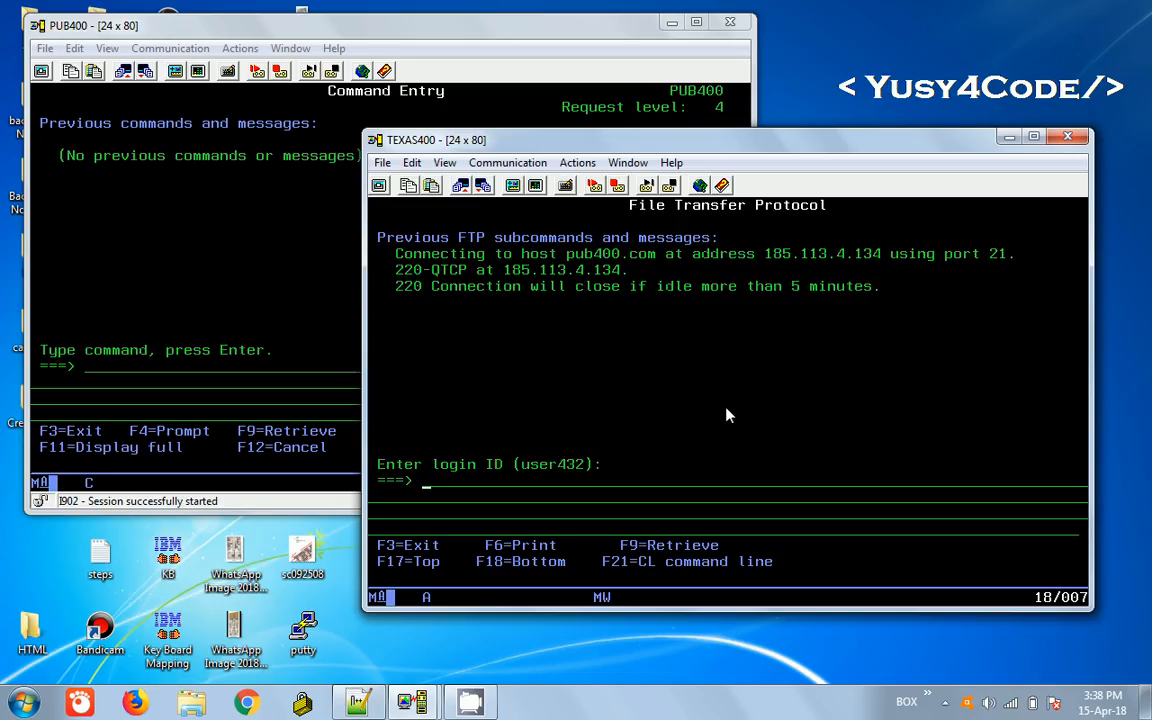
{"action": "type", "text": "d"}
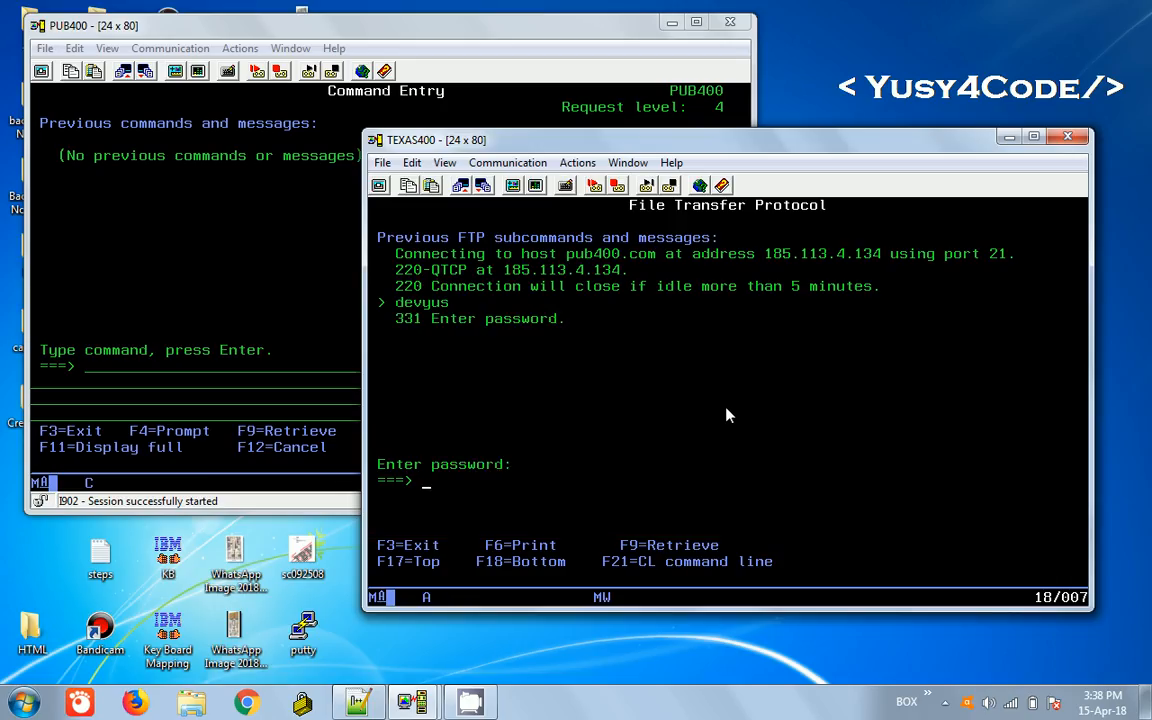
{"action": "type", "text": "password"}
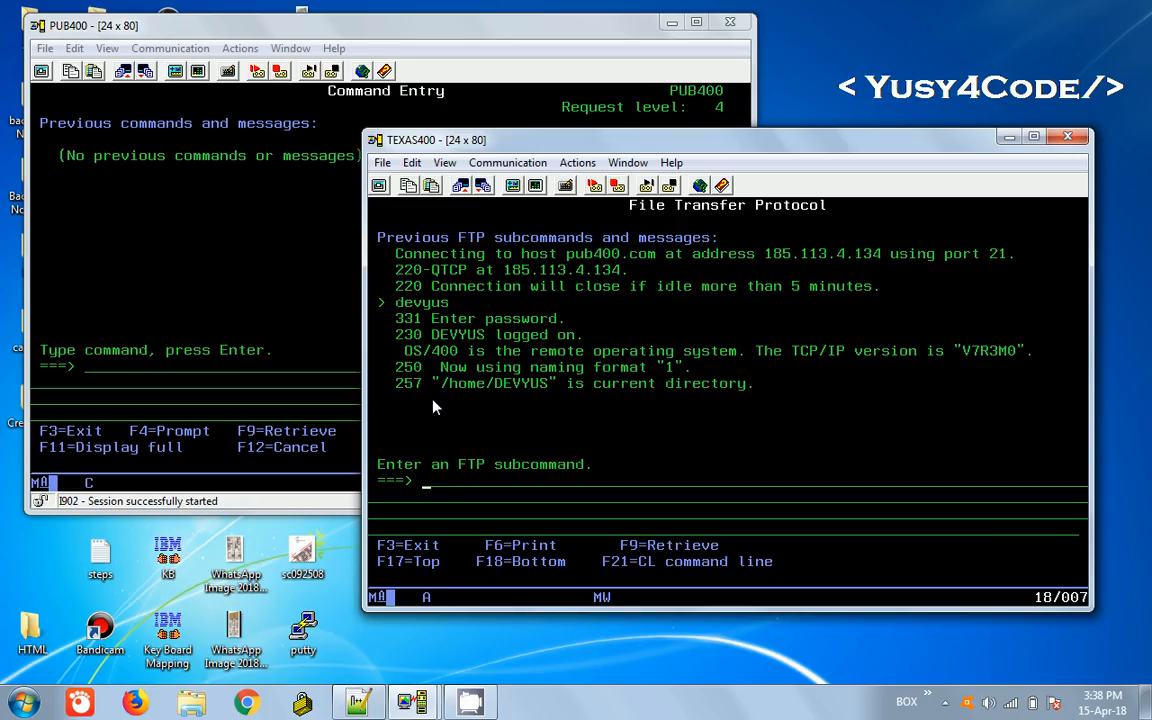
{"action": "mouse_move", "coordinate": [578, 412]}
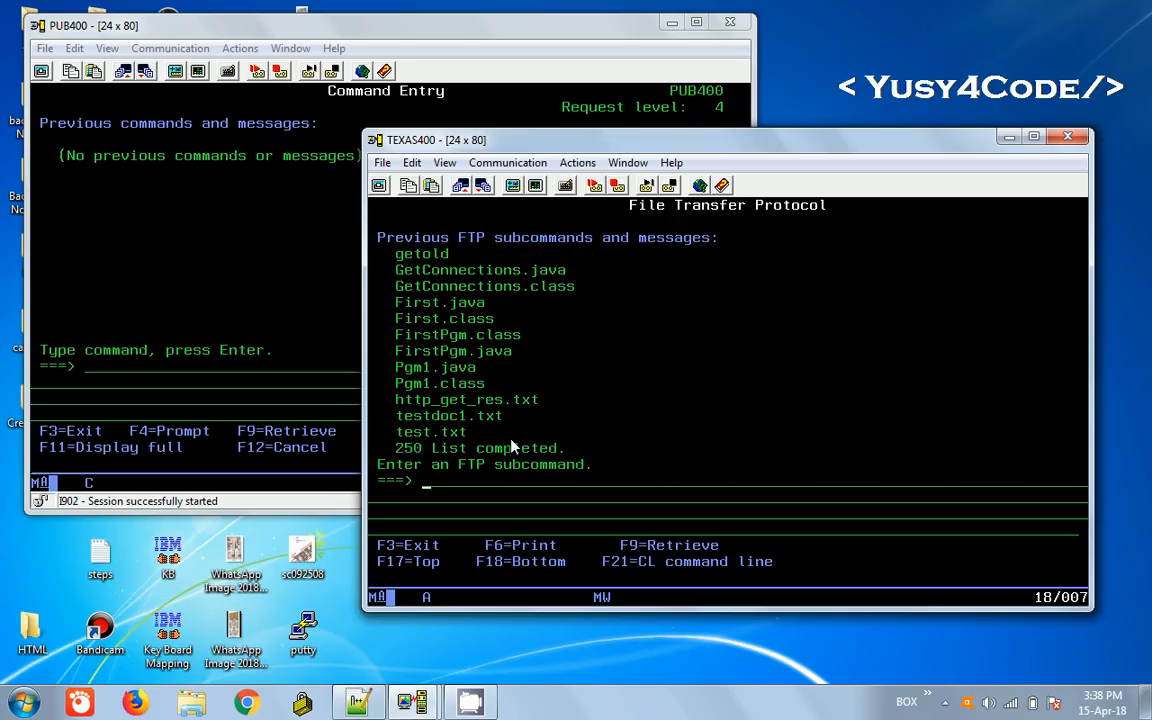
{"action": "mouse_move", "coordinate": [334, 366]}
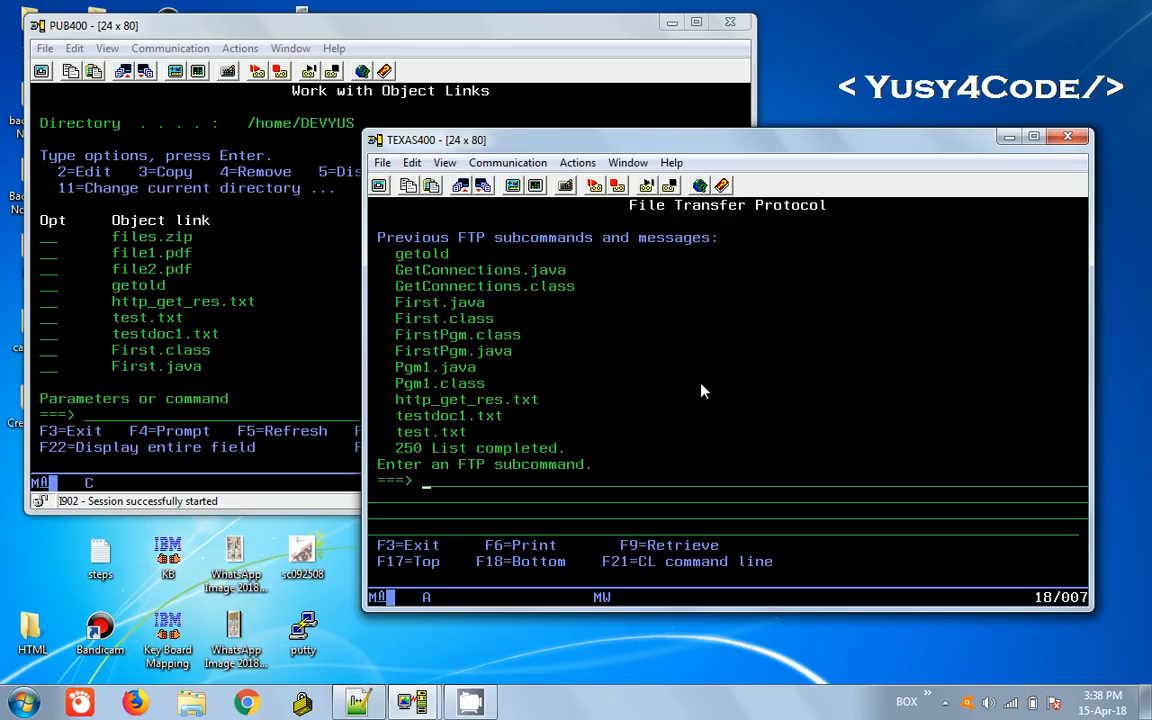
Confirm the remote directory with pwd, then leave to a system command line.
{"action": "type", "text": "pwd"}
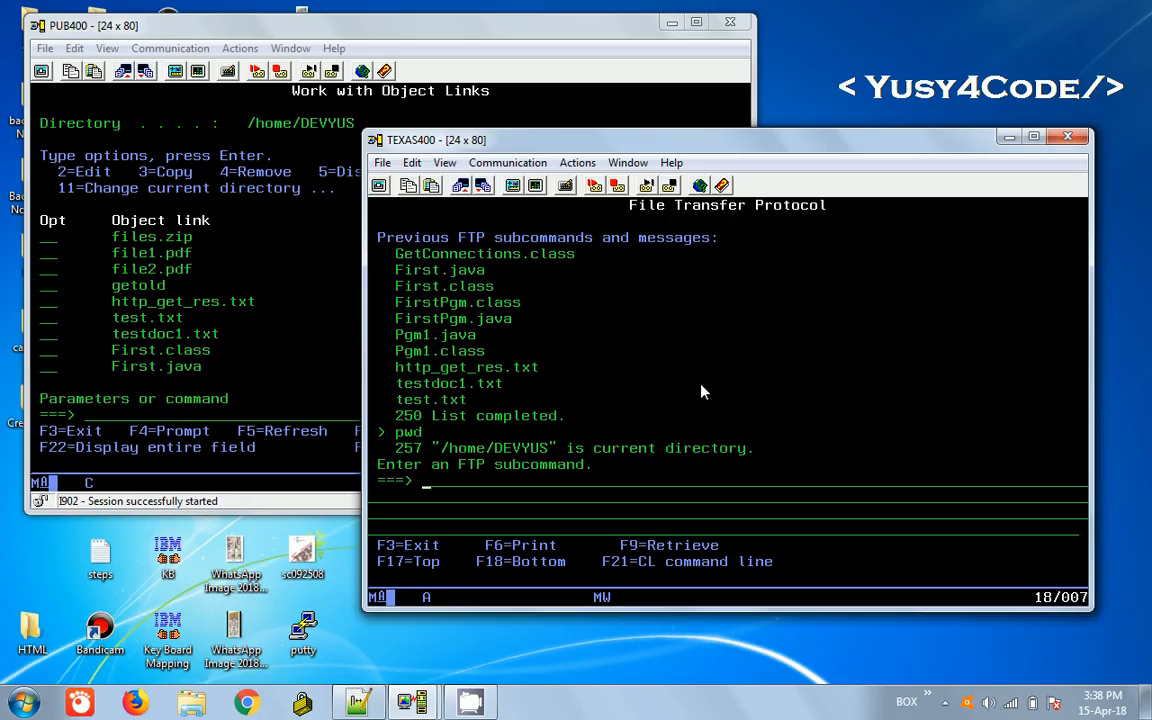
{"action": "key", "text": "F3"}
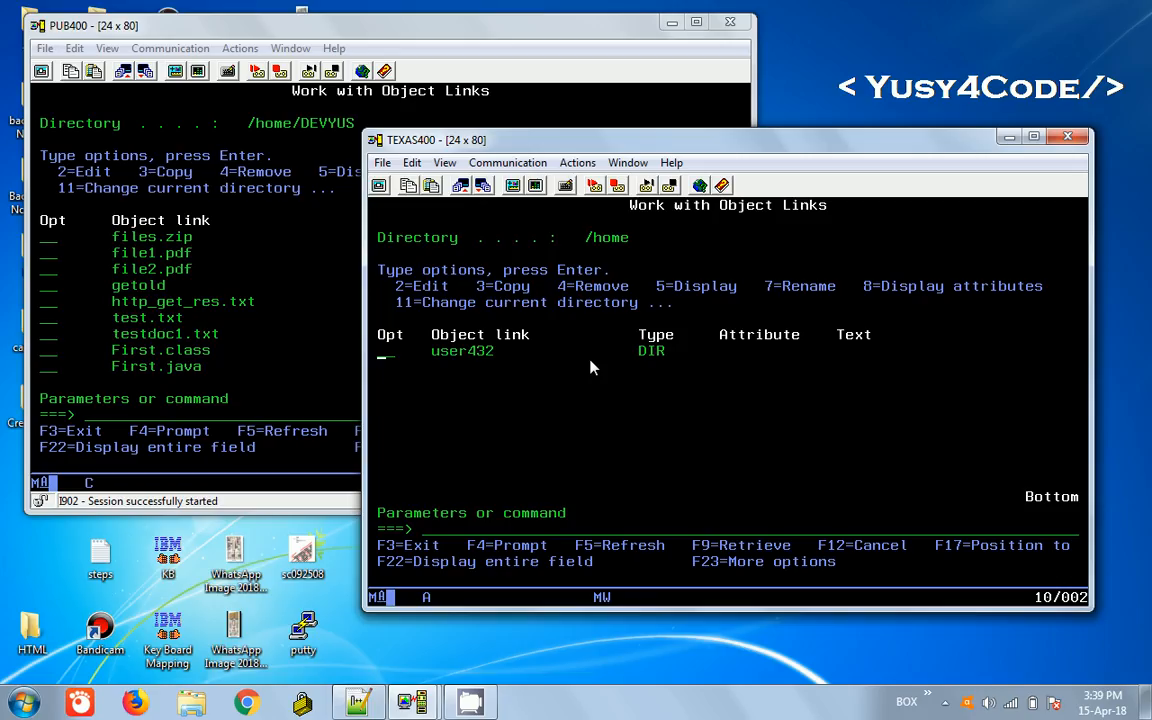
Display the user432 folder with option 5 and run wrklnk '/home/user432'.
{"action": "type", "text": "5"}
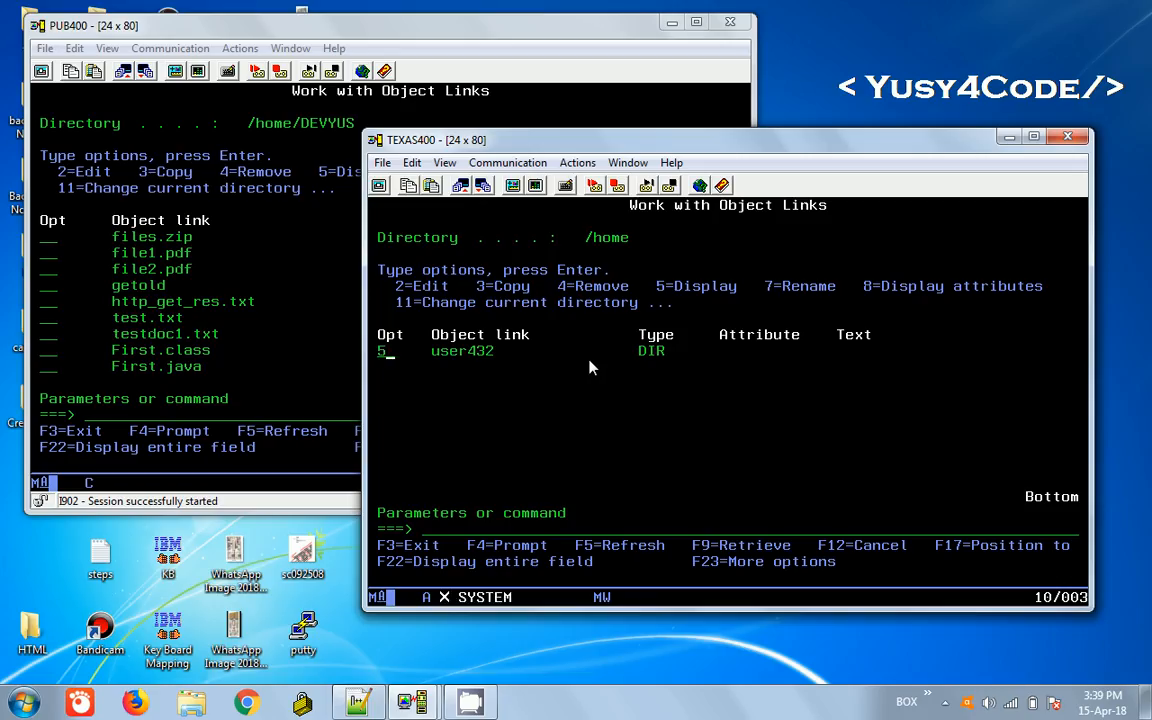
{"action": "key", "text": "Enter"}
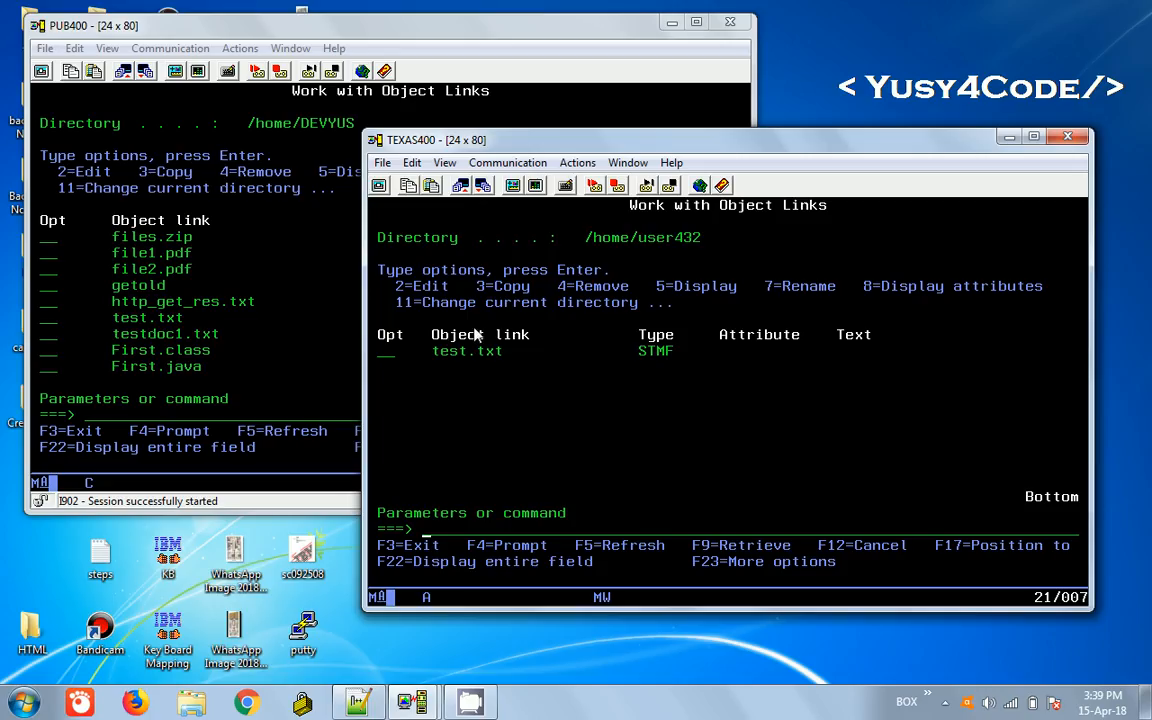
{"action": "type", "text": "wrklnk '/home/user432'"}
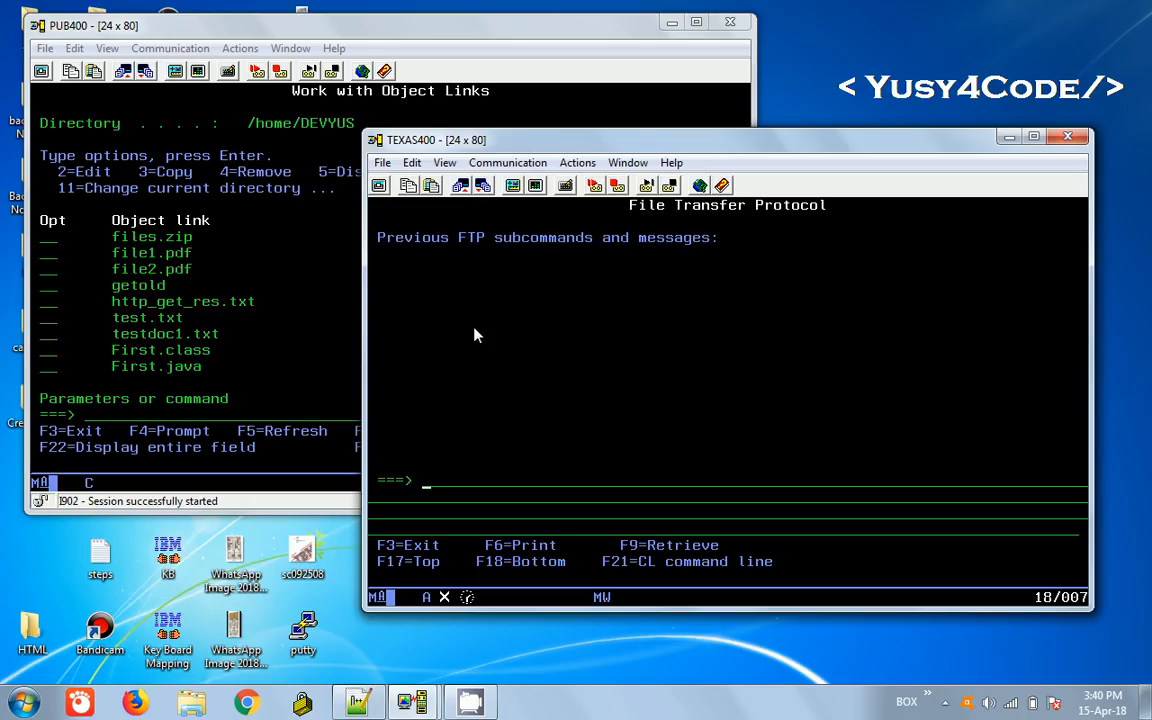
Log in as devyus and enter put /home/user432/test.txt on the subcommand line.
{"action": "type", "text": "devyus"}
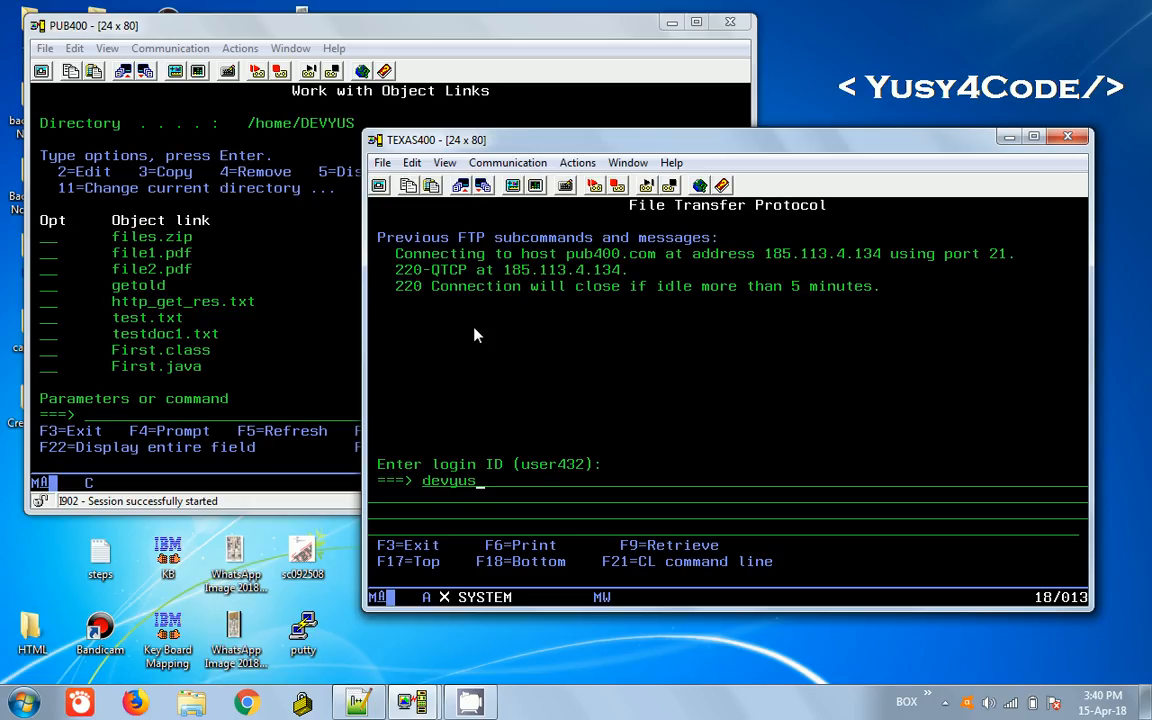
{"action": "key", "text": "Enter"}
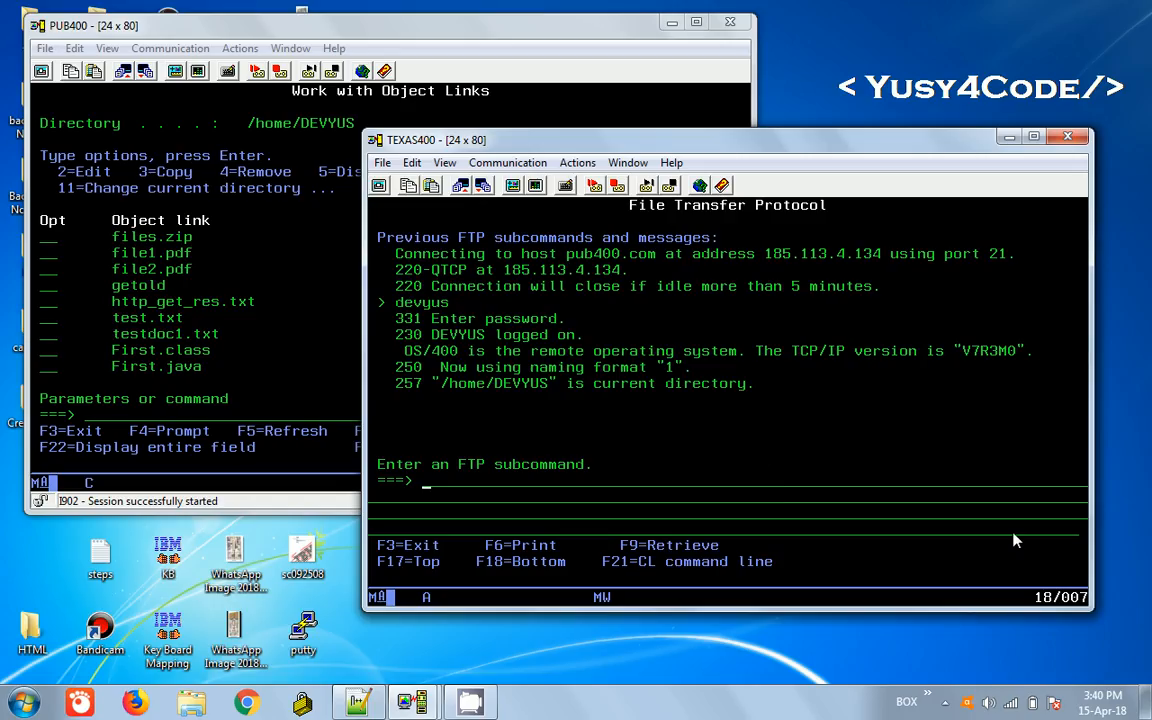
{"action": "type", "text": "put /h"}
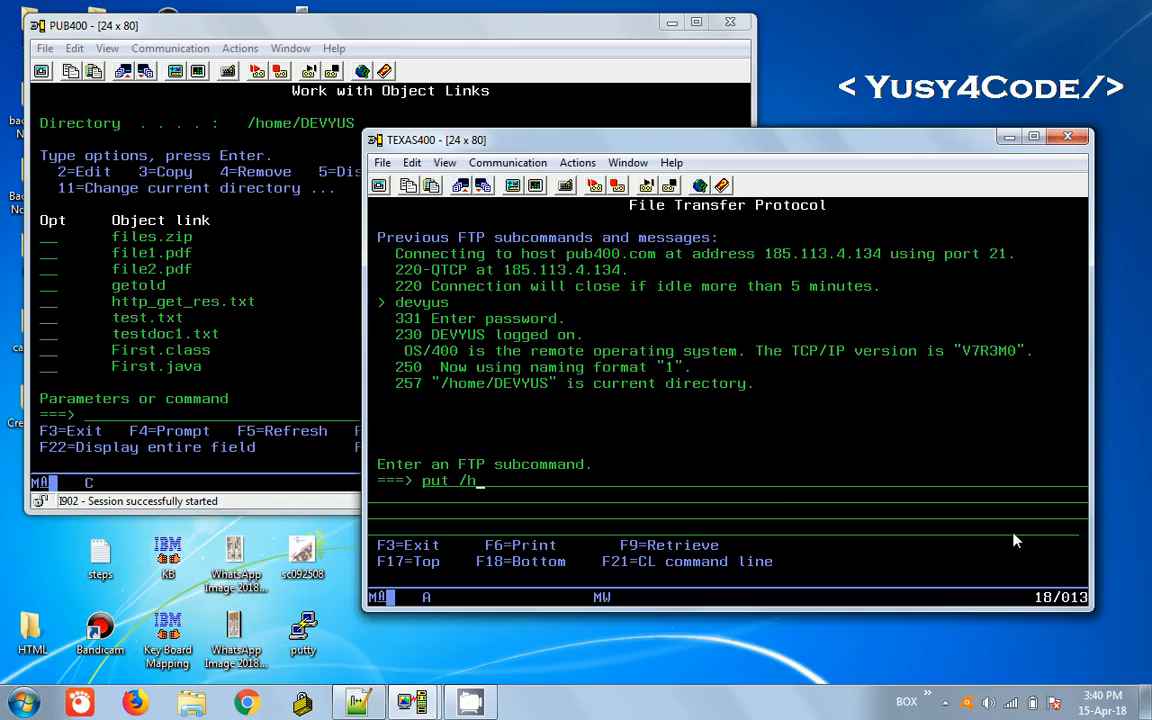
{"action": "type", "text": "ome/user432"}
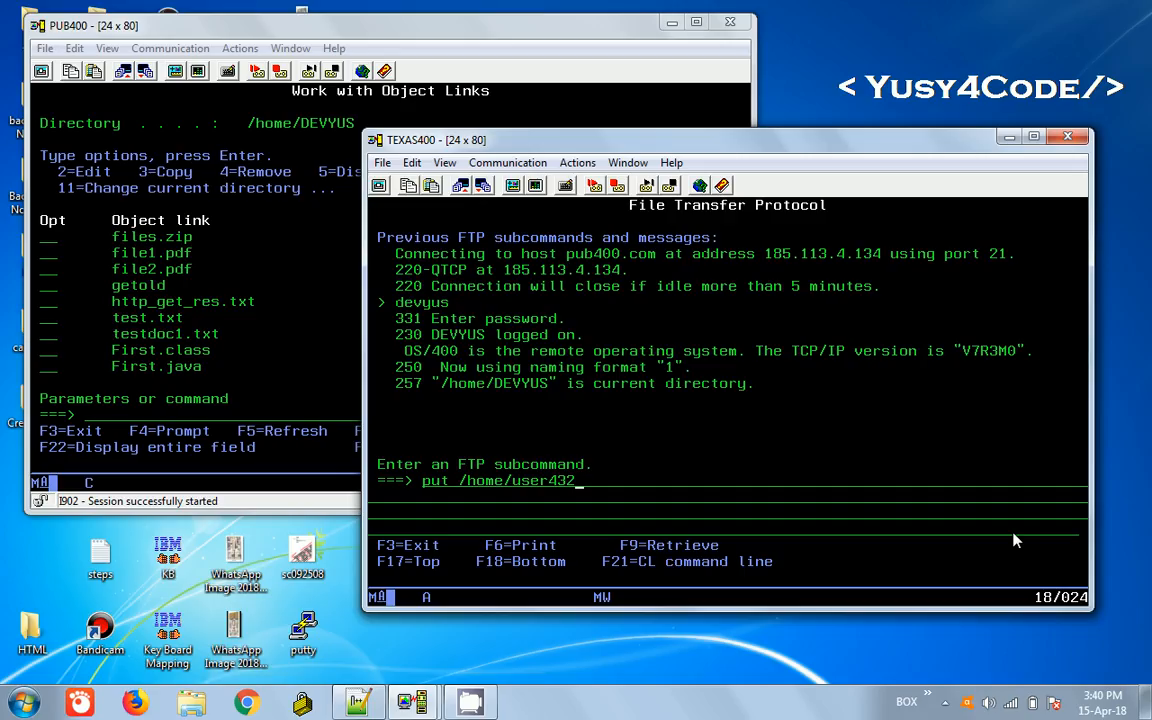
{"action": "type", "text": "/test.txt"}
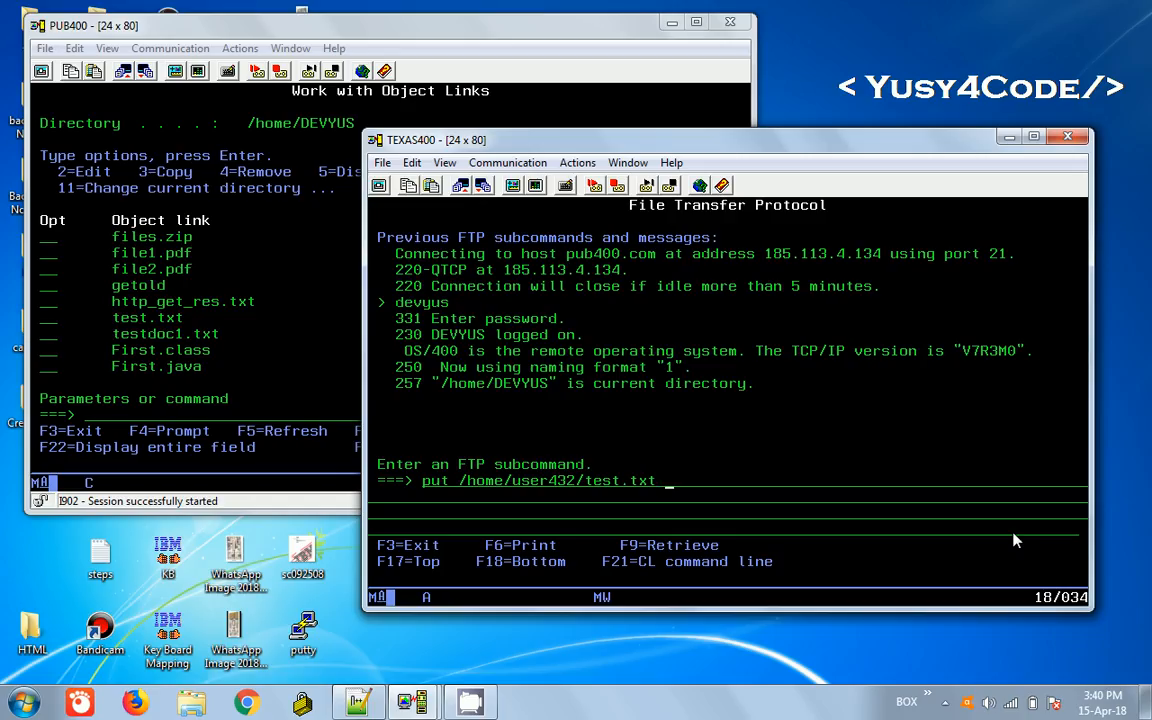
{"action": "mouse_move", "coordinate": [712, 478]}
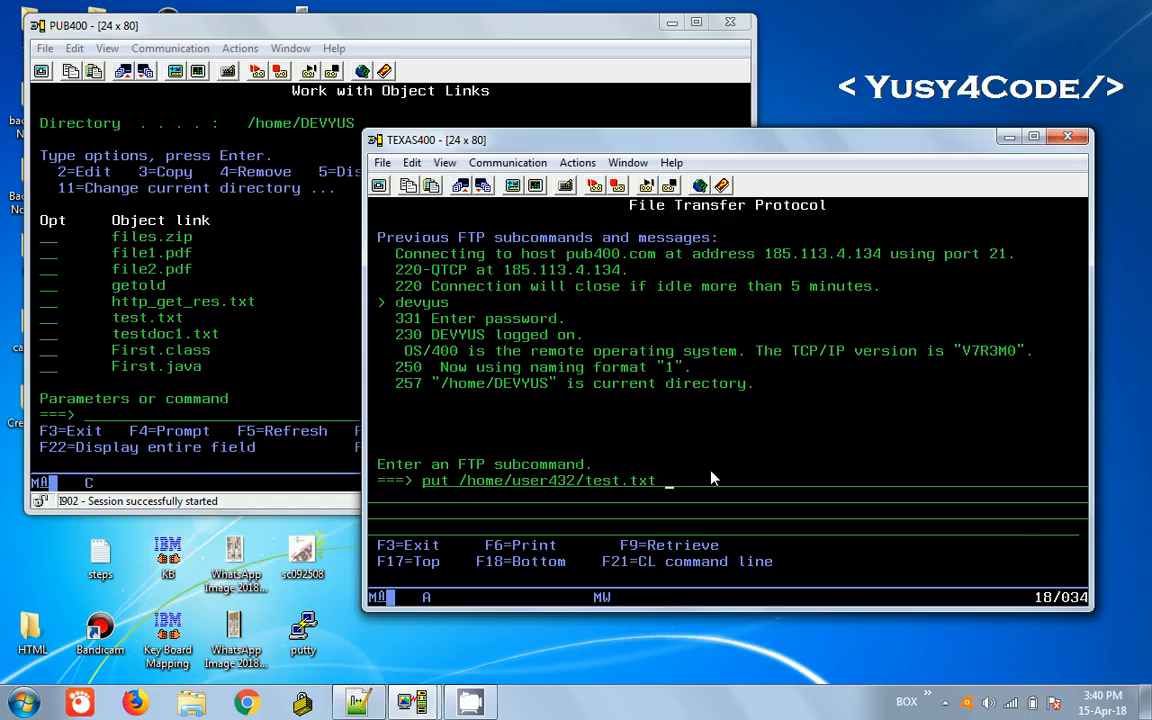
{"action": "mouse_move", "coordinate": [614, 420]}
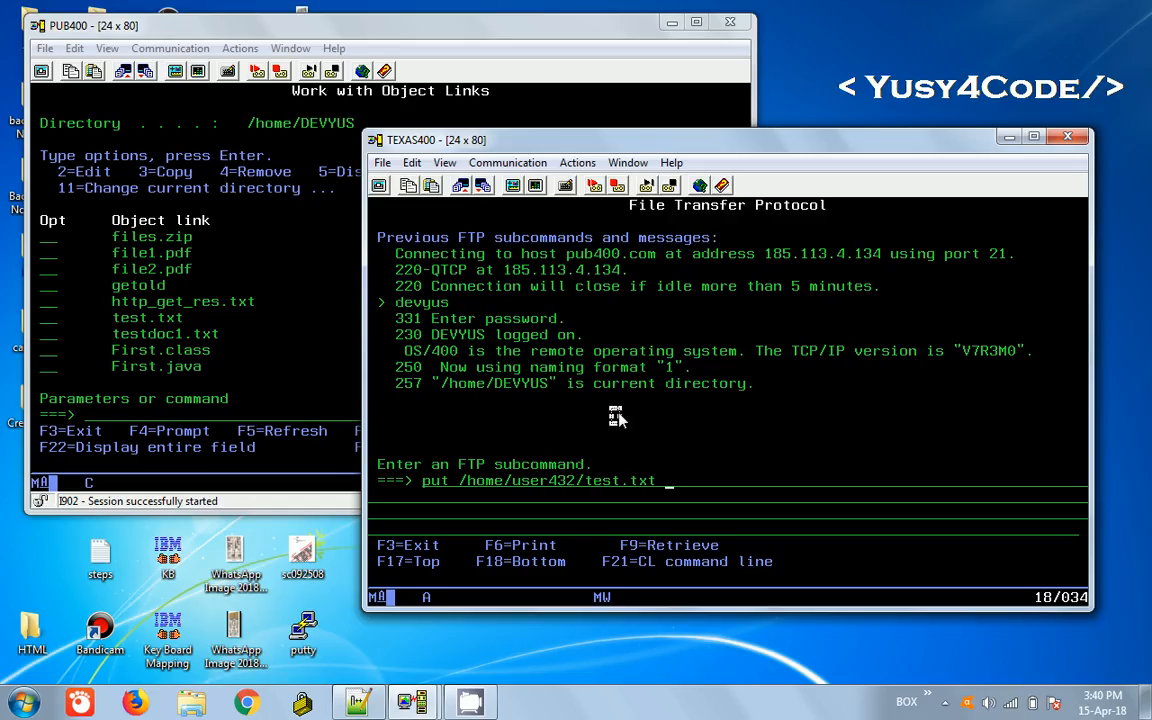
Submit the put of test.txt, then run locsite namefmt 1 after the name-format error.
{"action": "key", "text": "Enter"}
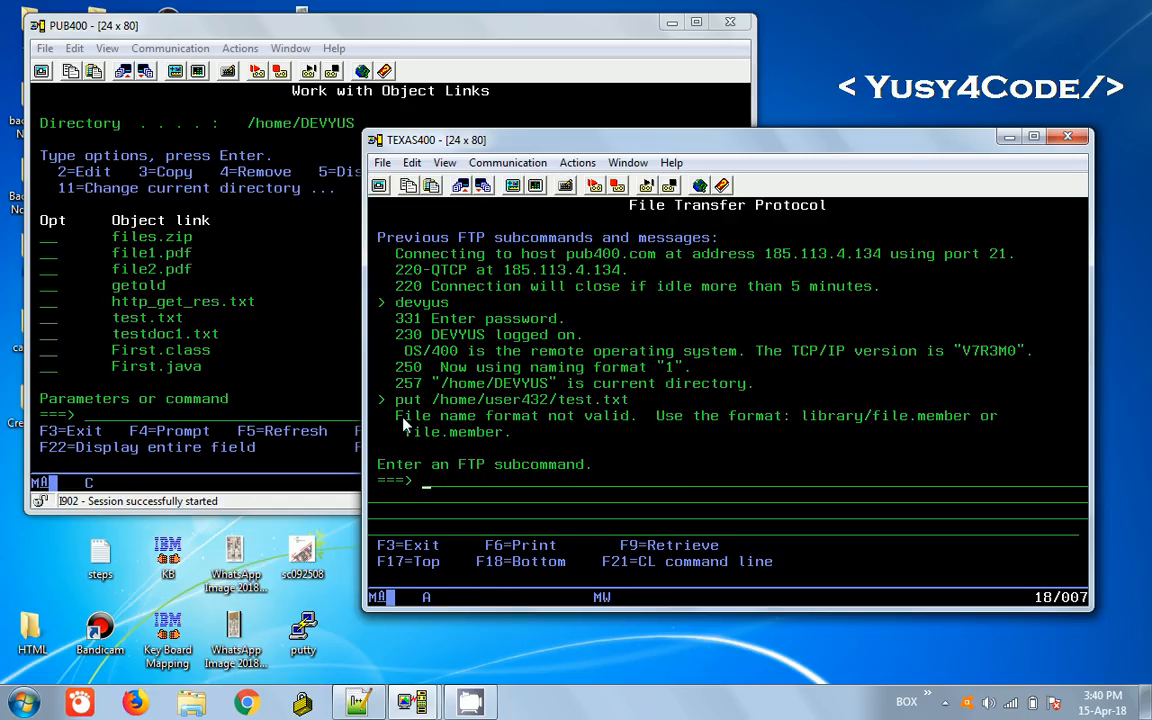
{"action": "mouse_move", "coordinate": [848, 426]}
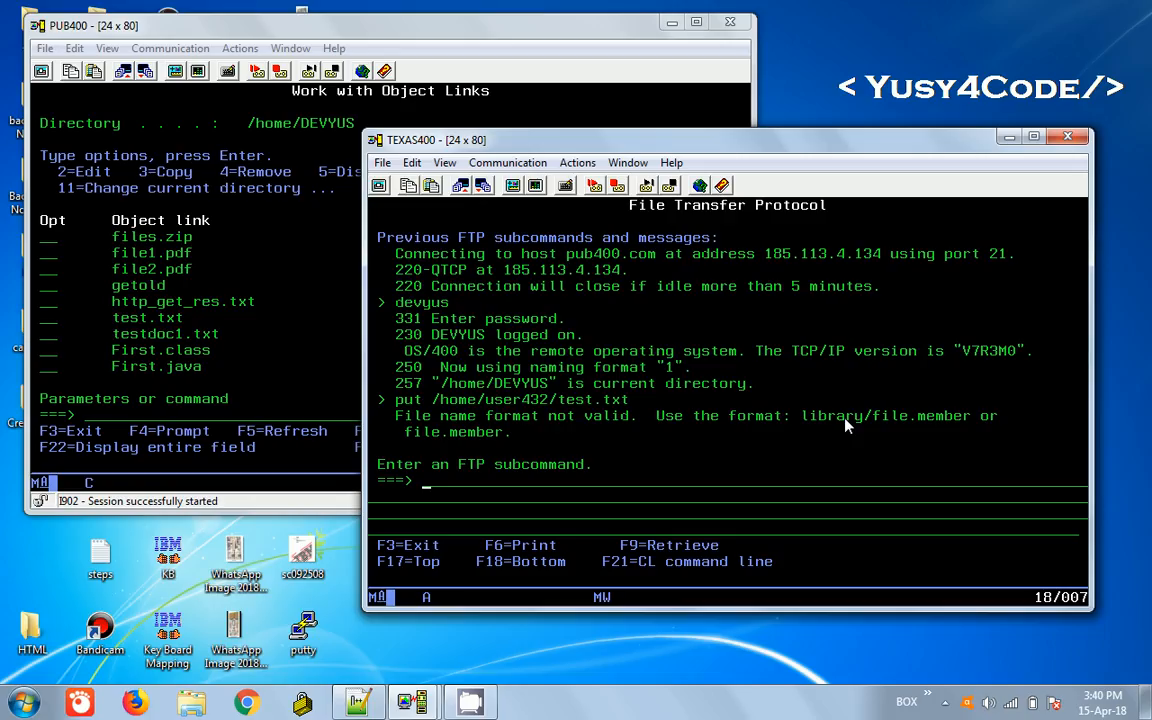
{"action": "mouse_move", "coordinate": [908, 432]}
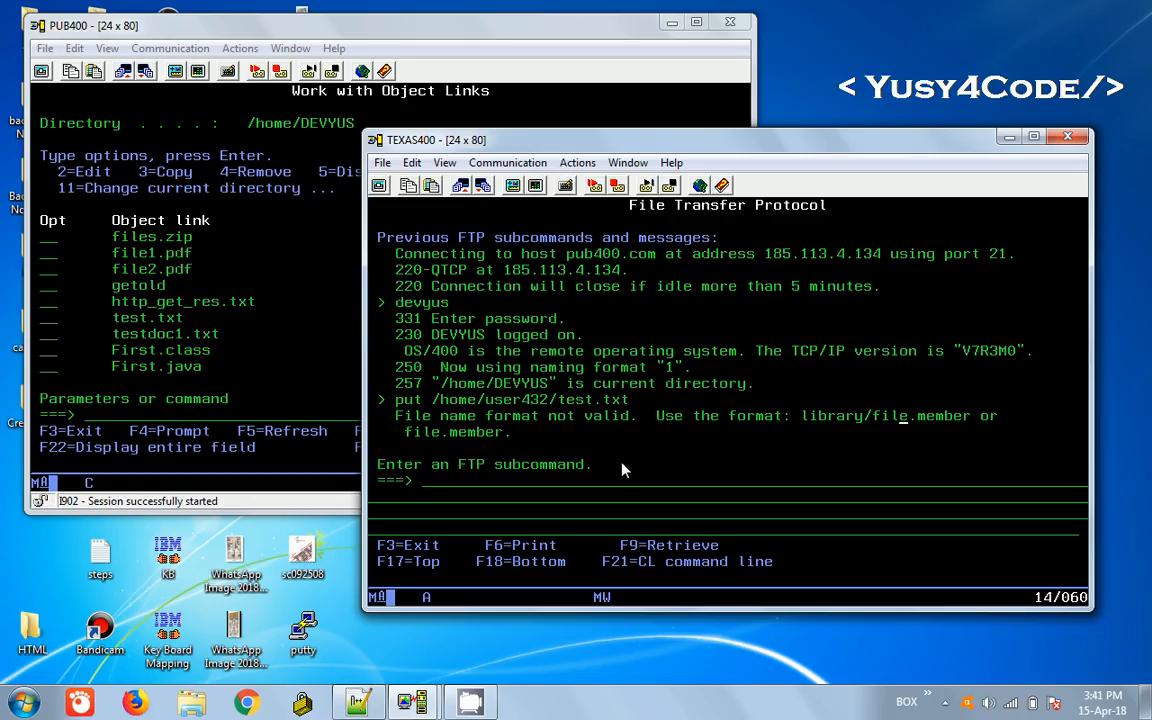
{"action": "mouse_move", "coordinate": [762, 454]}
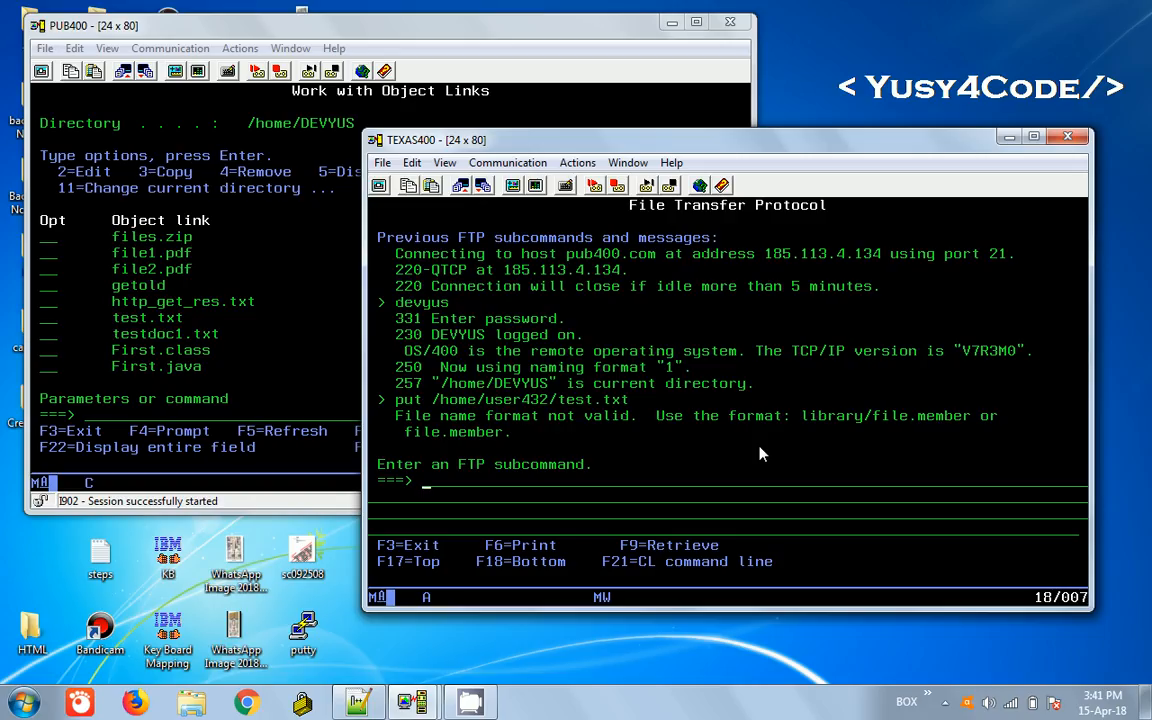
{"action": "type", "text": "locsite na"}
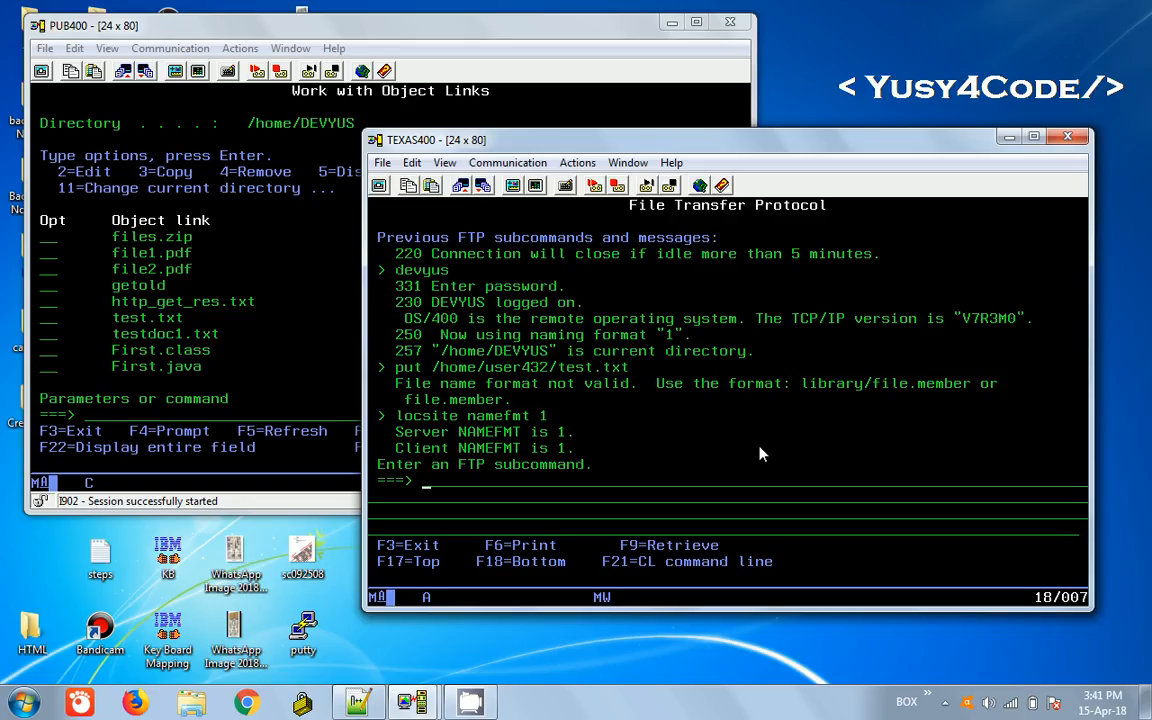
{"action": "mouse_move", "coordinate": [530, 392]}
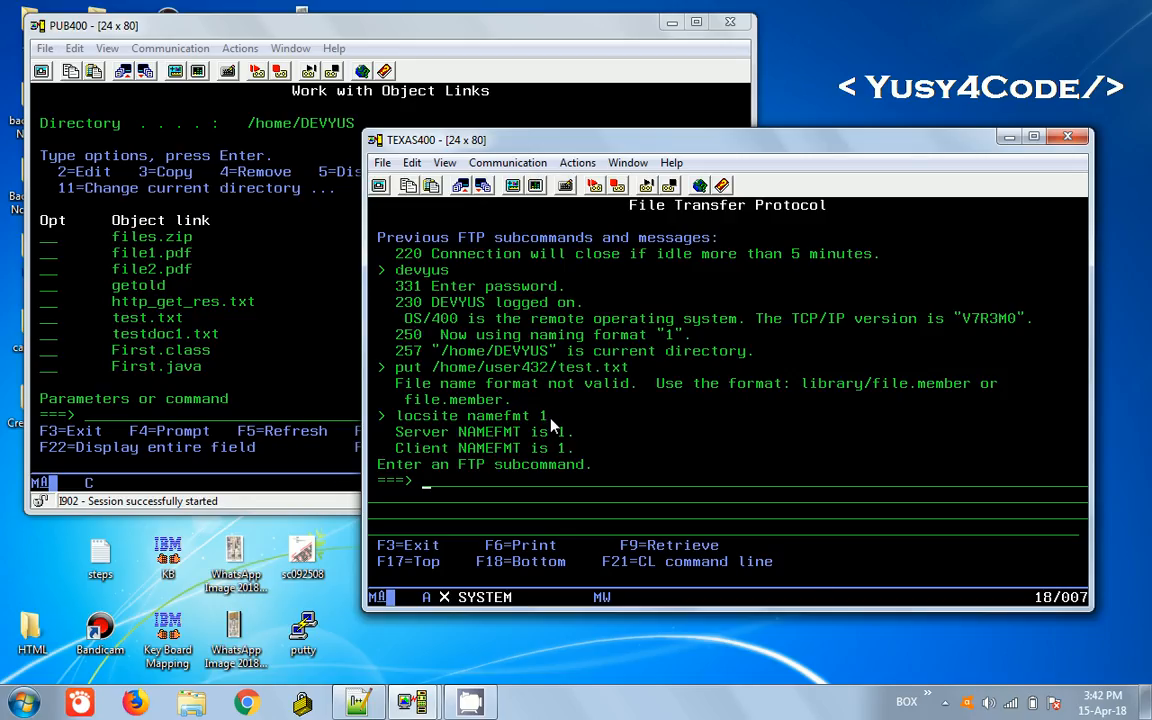
Enter put /home/user432/test.txt newtest.txt to upload the file under a new name.
{"action": "type", "text": "put /home/user432/test.txt"}
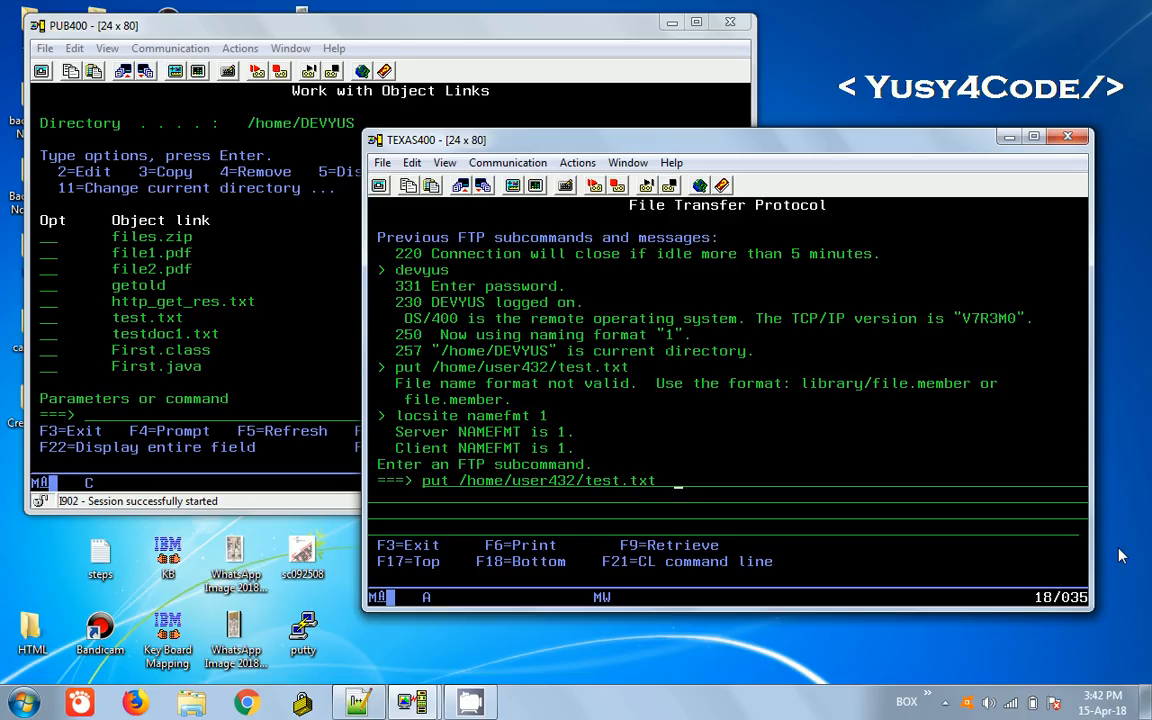
{"action": "type", "text": "new"}
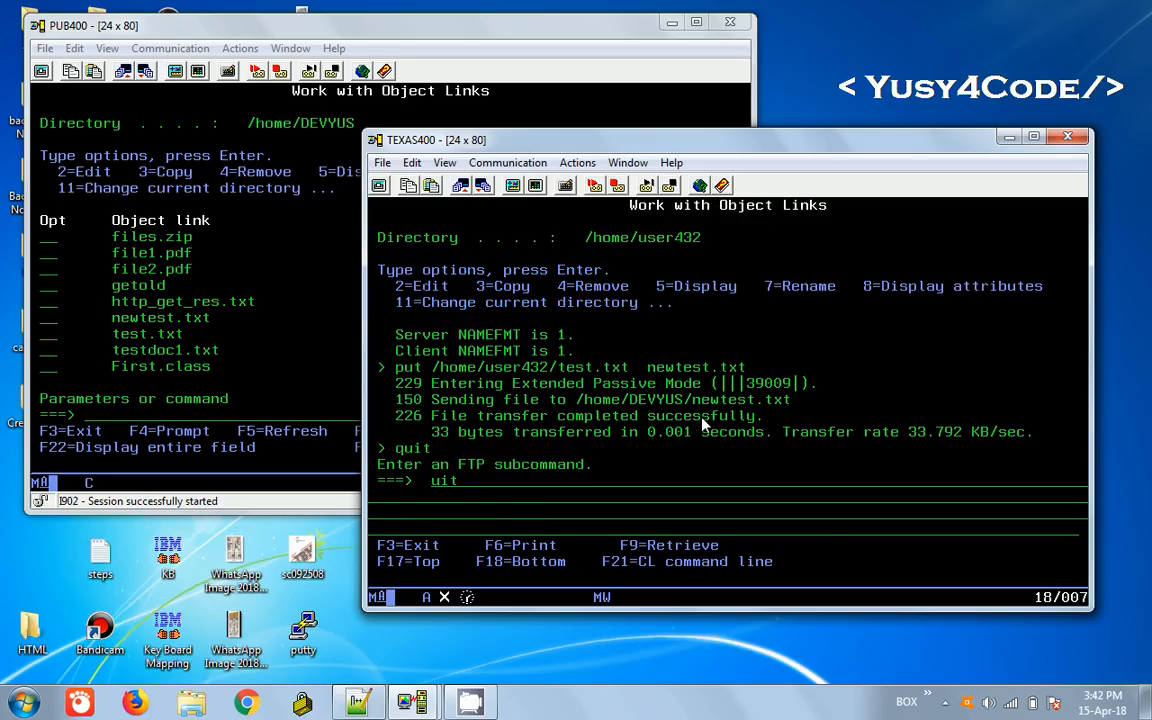
Leave FTP for Command Entry and bring up the Start TCP/IP File Transfer prompt.
{"action": "key", "text": "Enter"}
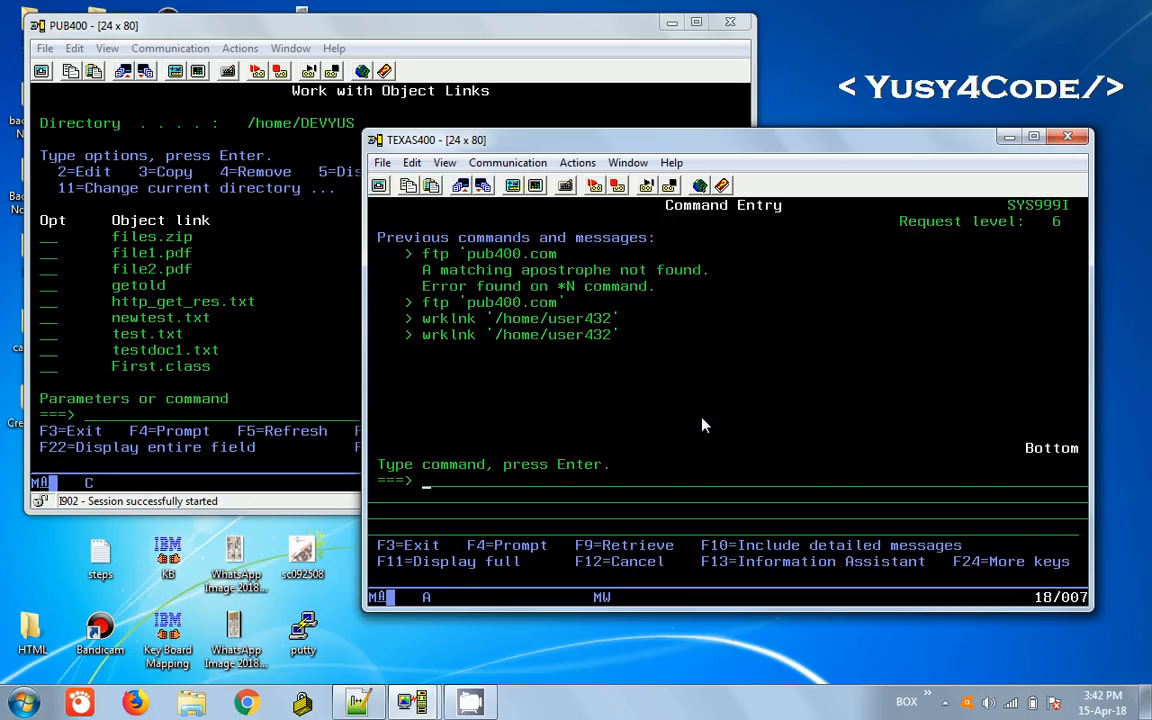
{"action": "type", "text": "fpt"}
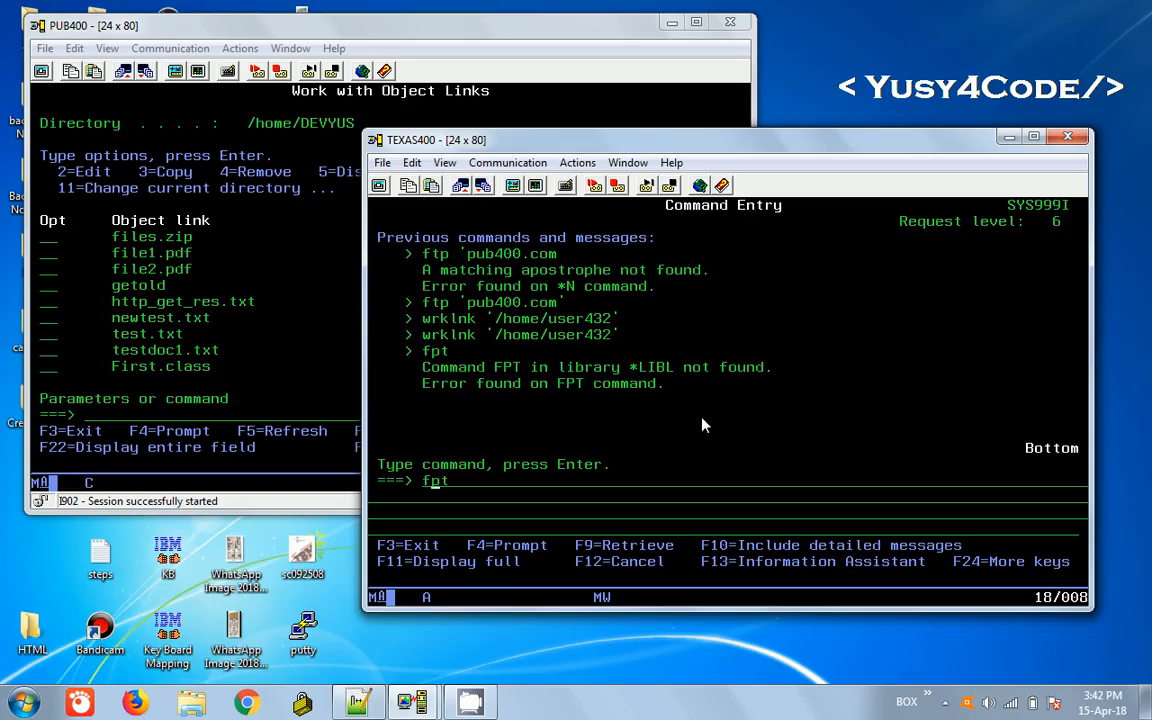
{"action": "key", "text": "Enter"}
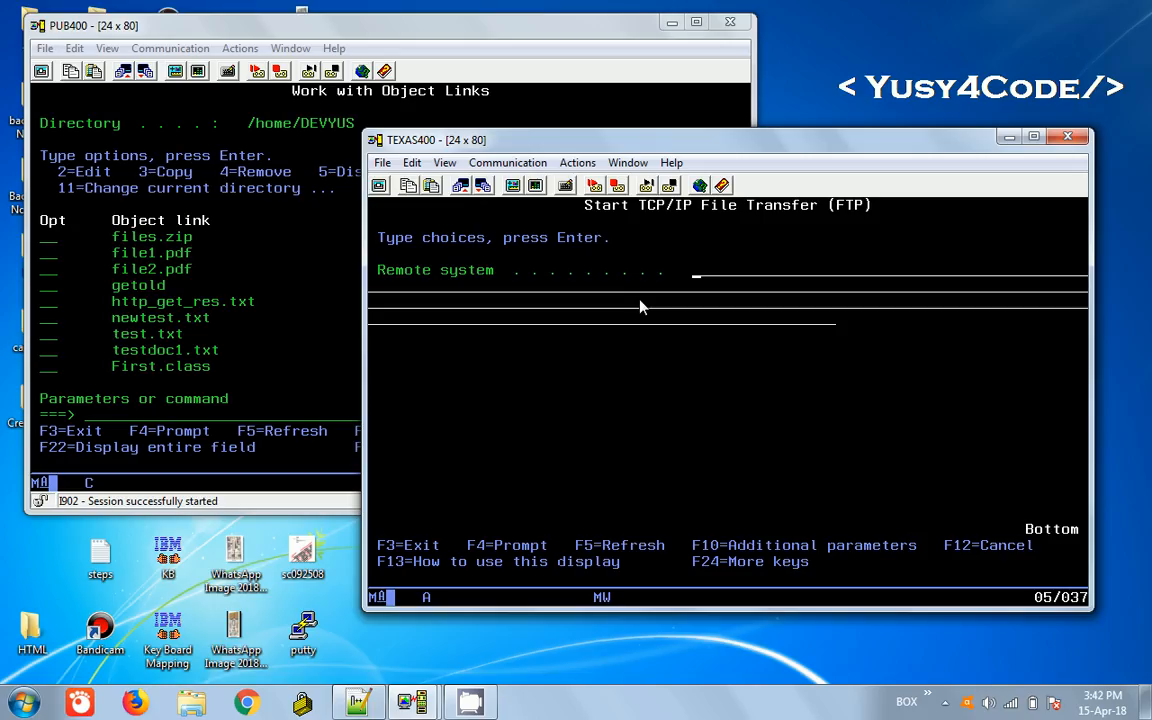
{"action": "mouse_move", "coordinate": [840, 368]}
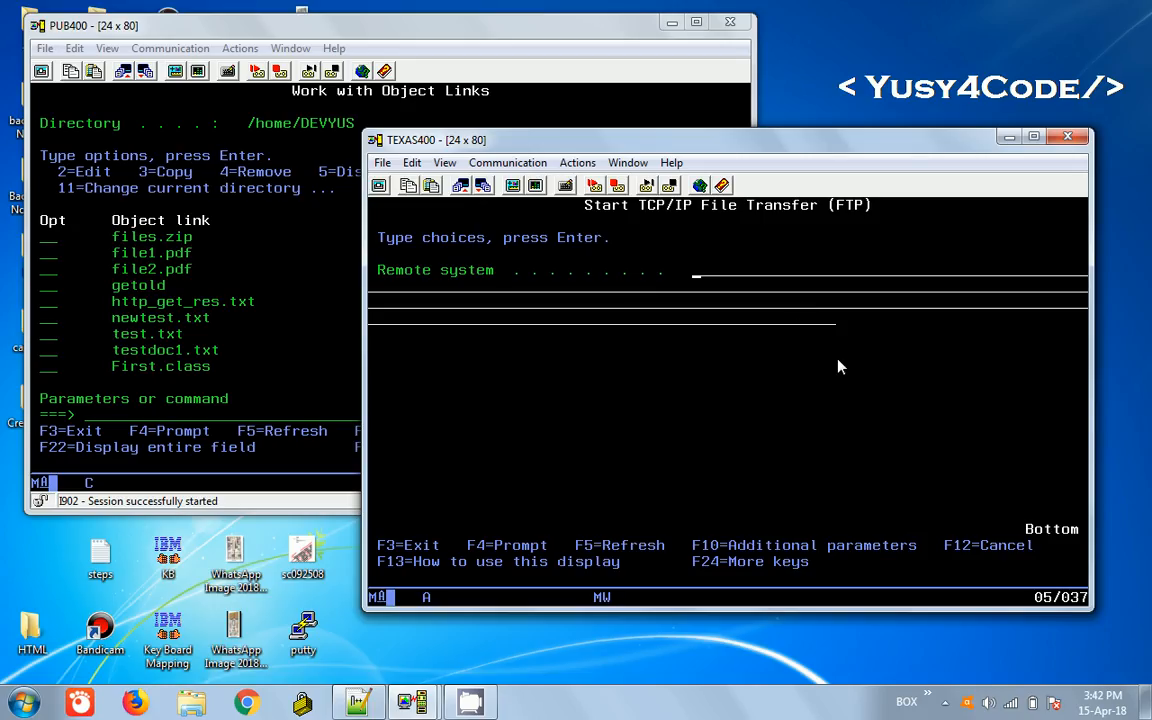
Enter 'pub' as the remote system on the STRFTP prompt before cancelling it.
{"action": "type", "text": "pub"}
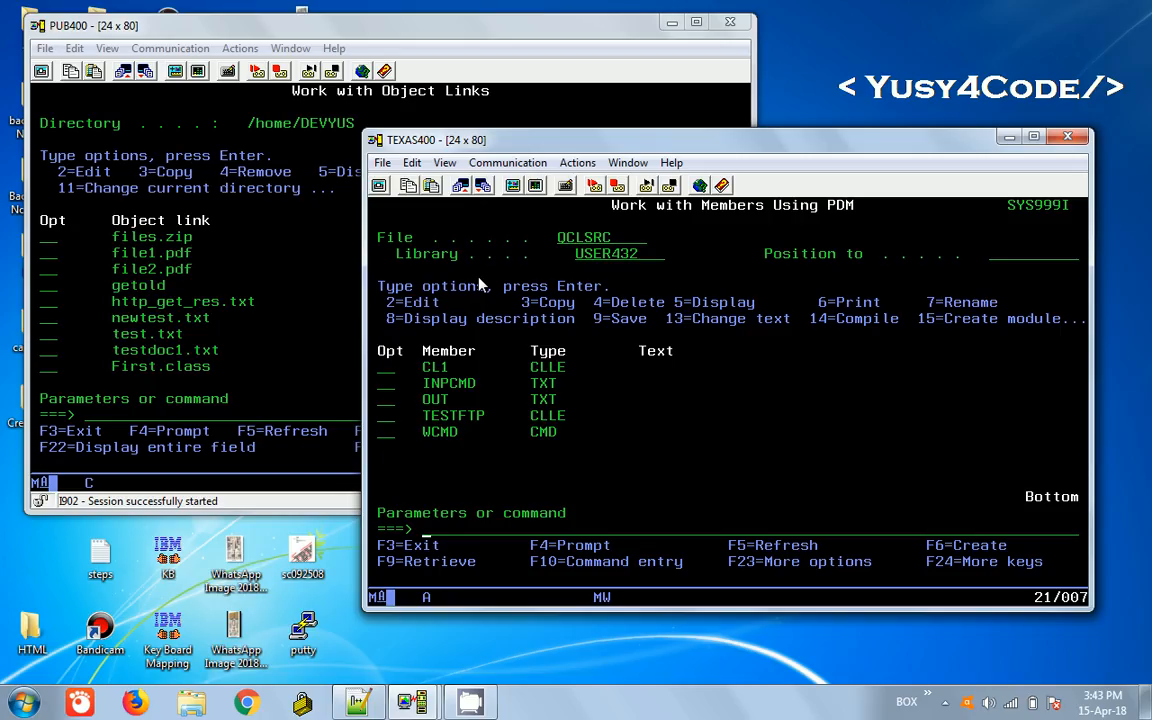
{"action": "mouse_move", "coordinate": [434, 396]}
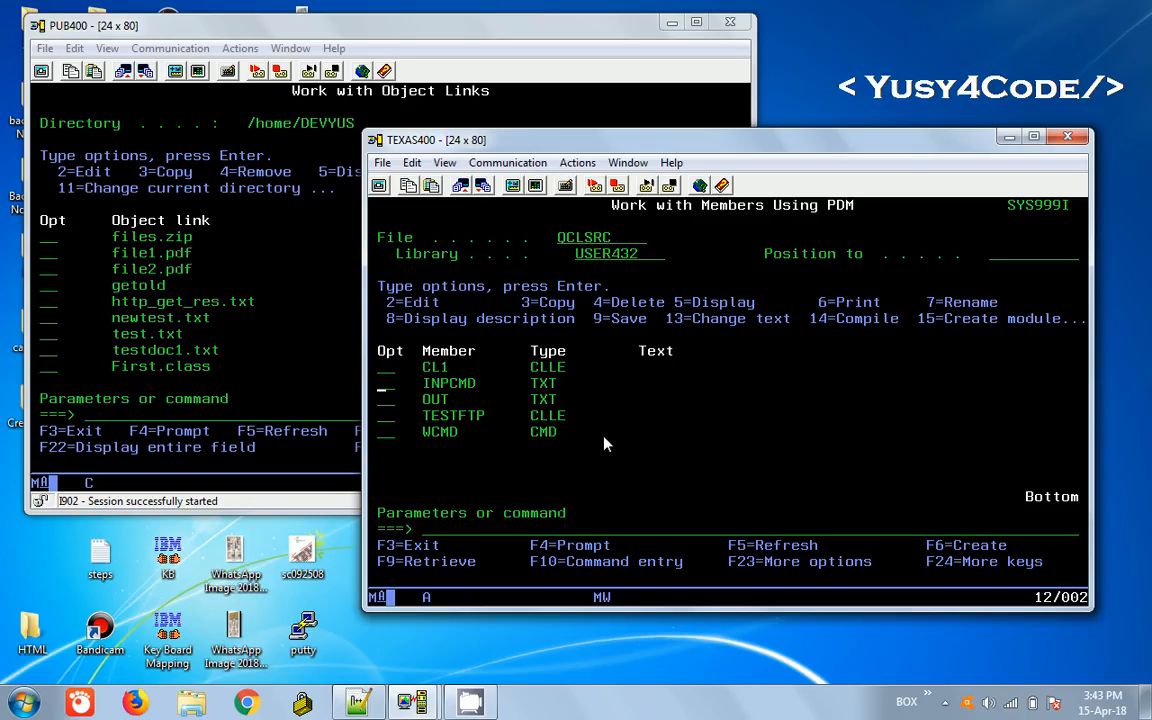
{"action": "mouse_move", "coordinate": [552, 438]}
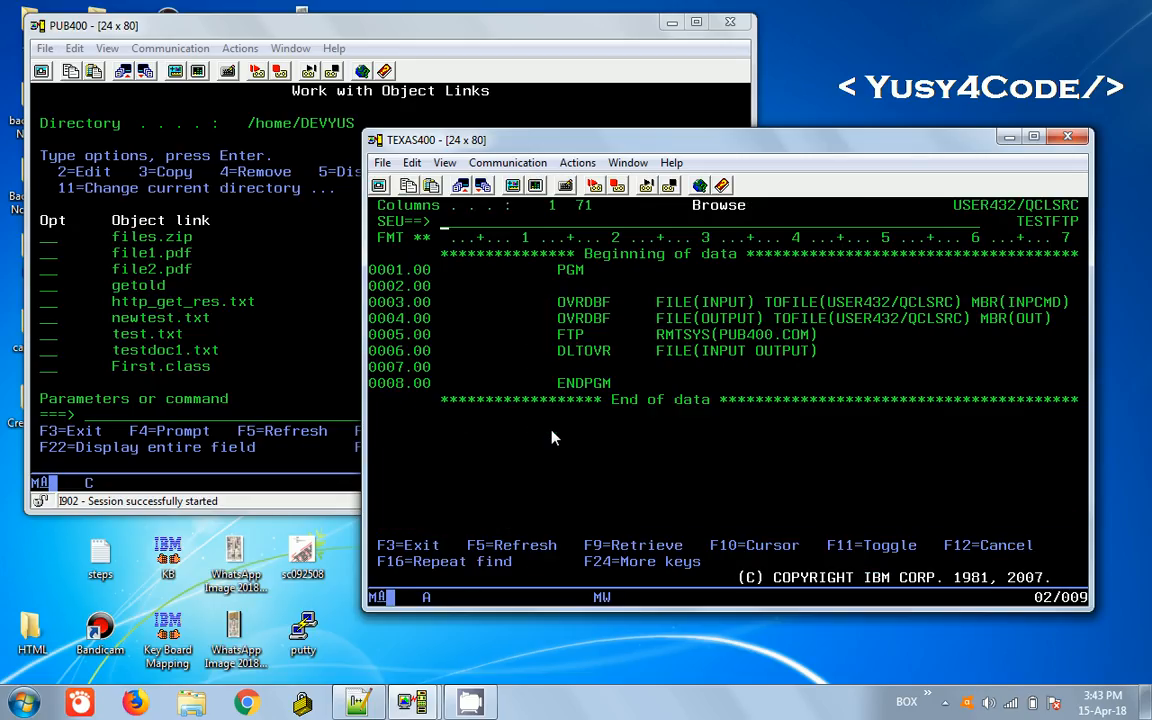
{"action": "mouse_move", "coordinate": [648, 368]}
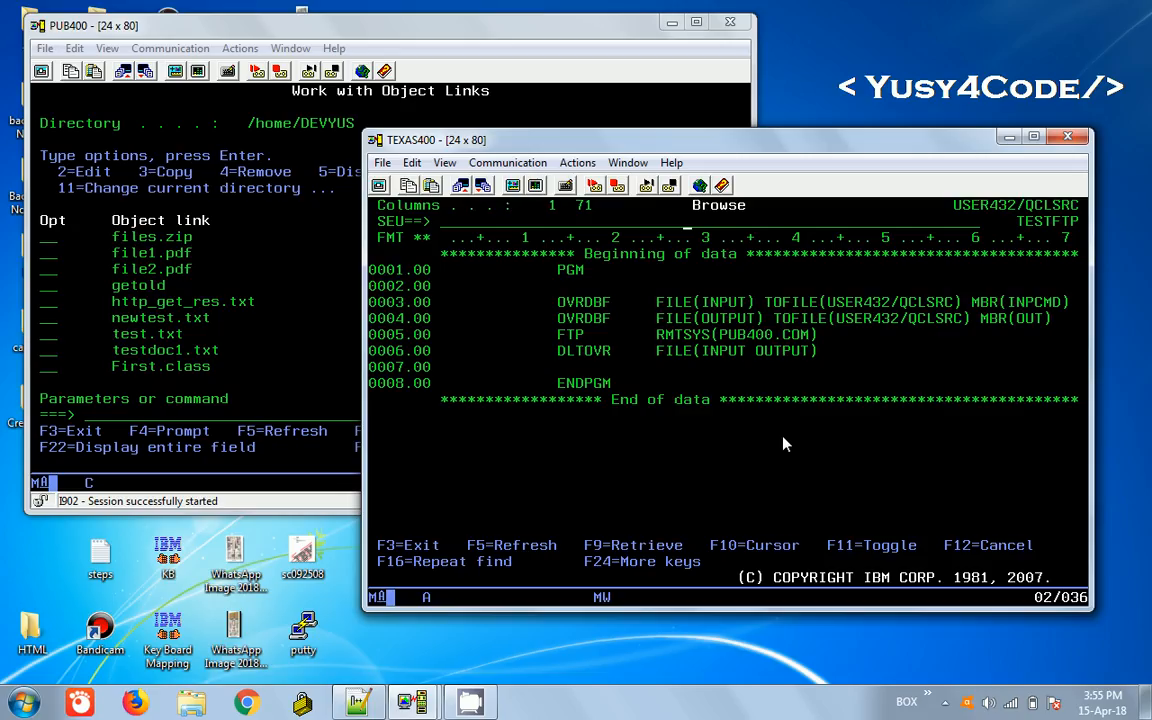
{"action": "mouse_move", "coordinate": [700, 368]}
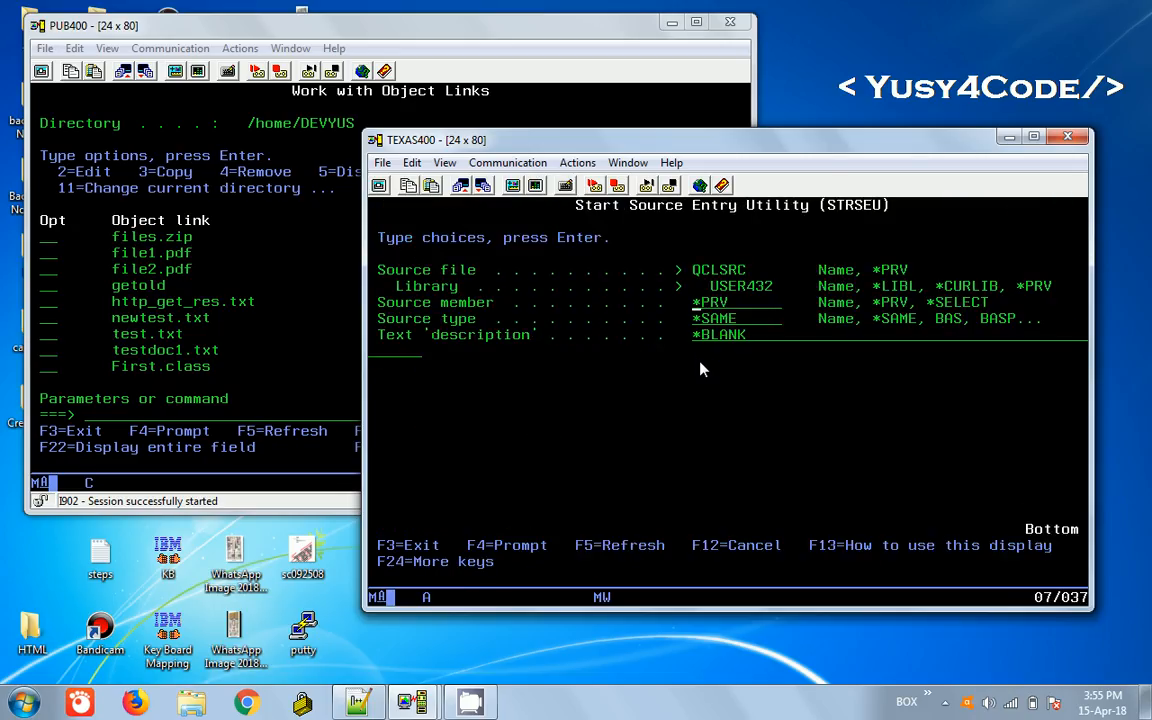
Create empty TXT members INPCMDFILE and OUTFILE in QCLSRC via STRSEU.
{"action": "type", "text": "inpcmd"}
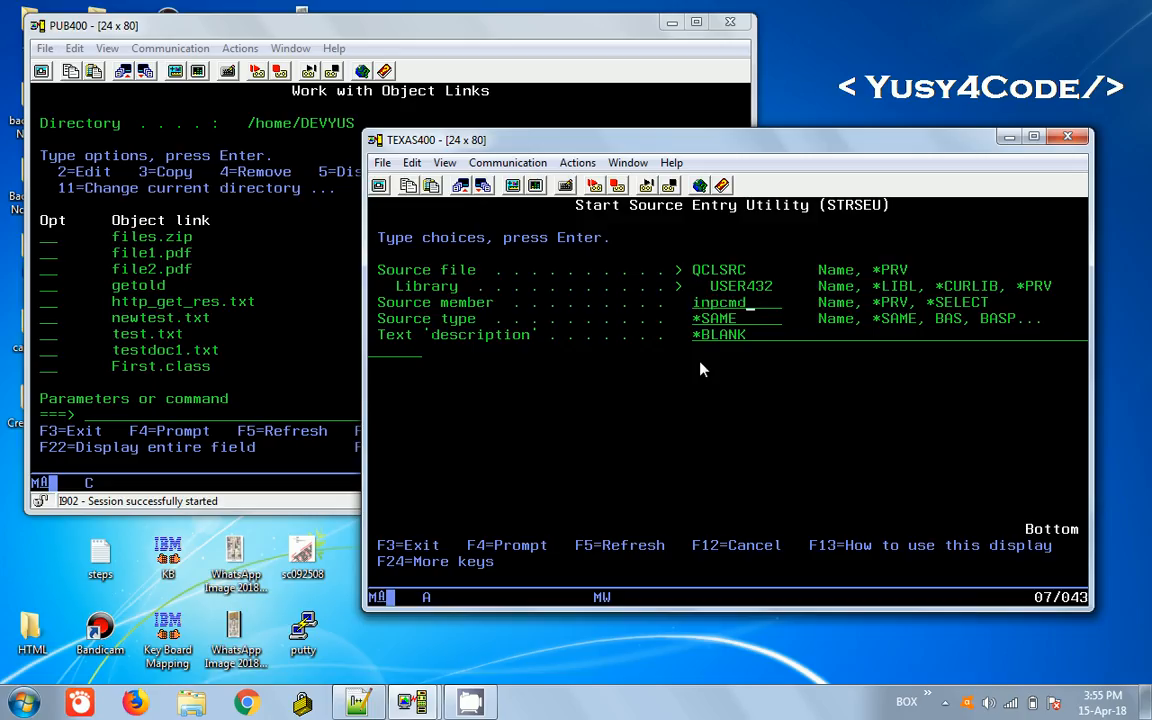
{"action": "type", "text": "file"}
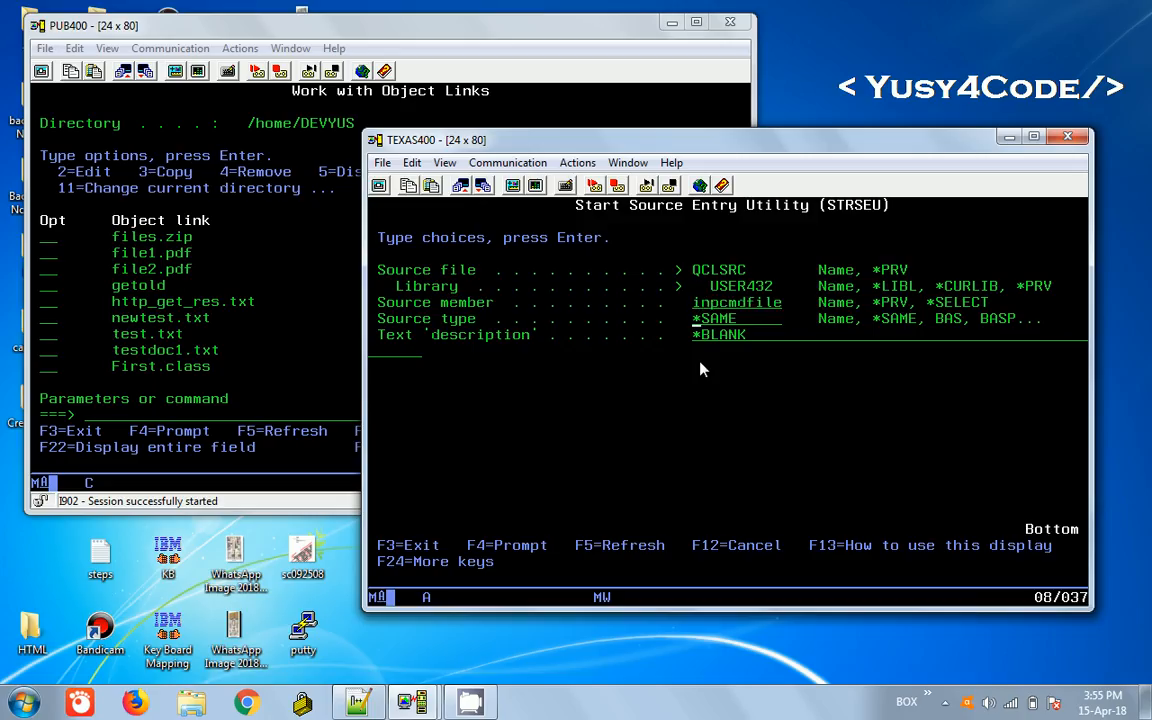
{"action": "type", "text": "txt"}
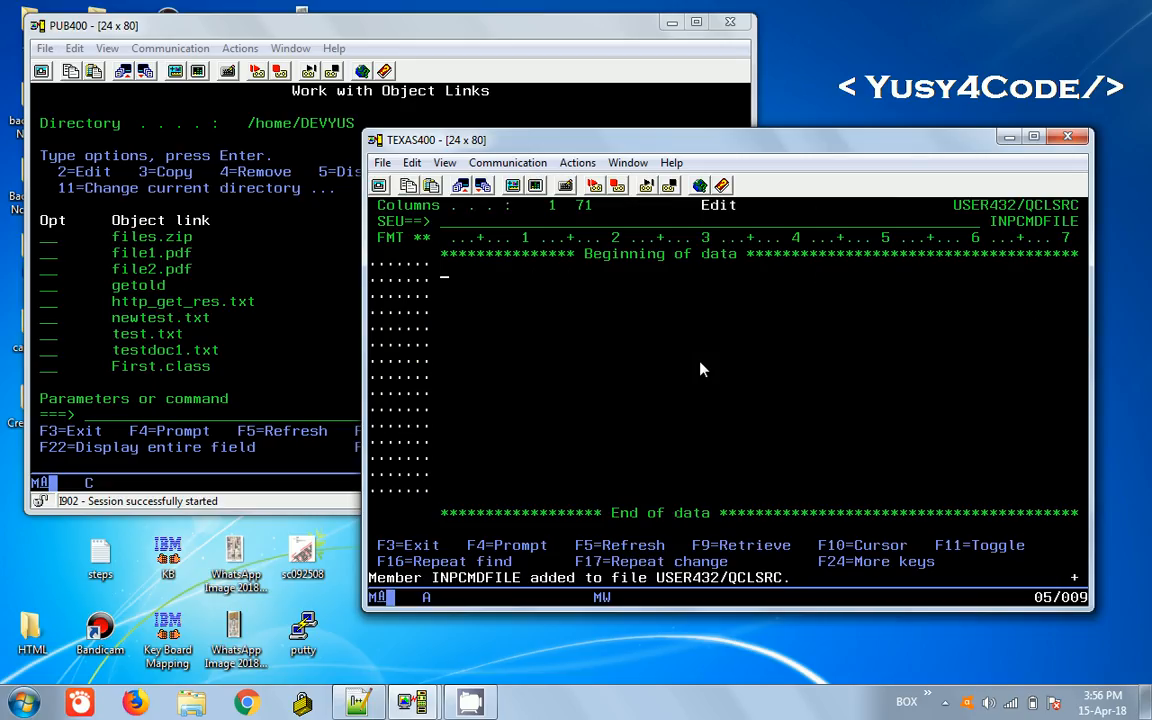
{"action": "type", "text": "fi"}
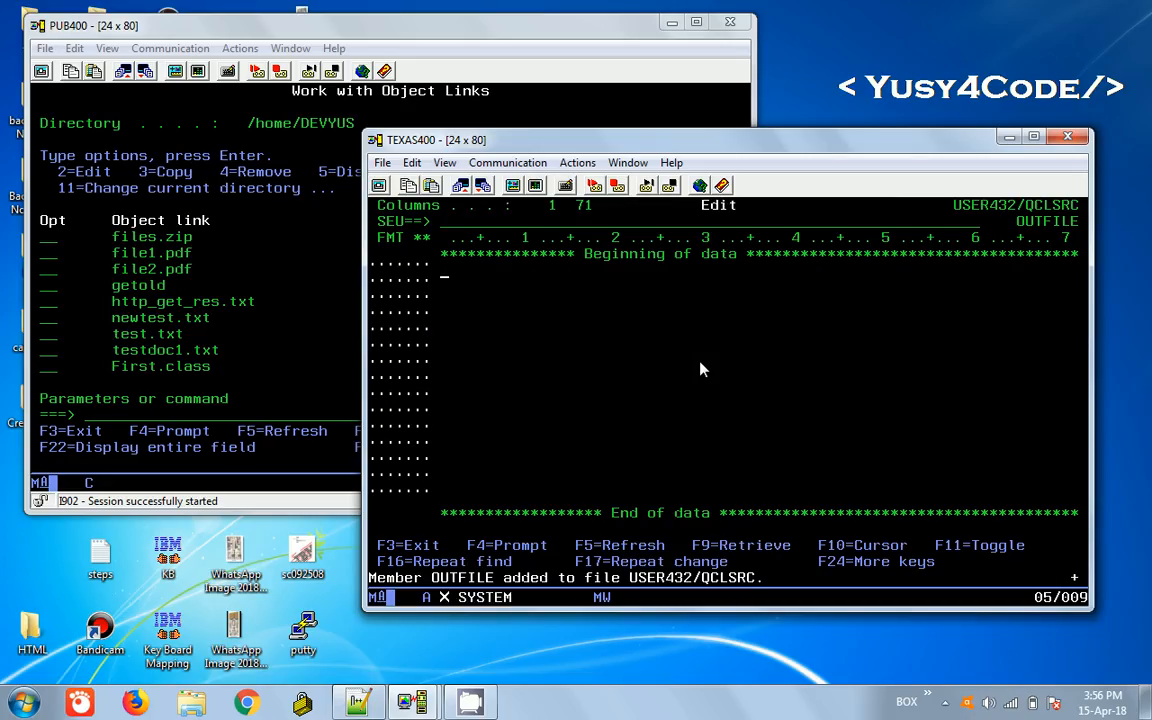
{"action": "type", "text": "file"}
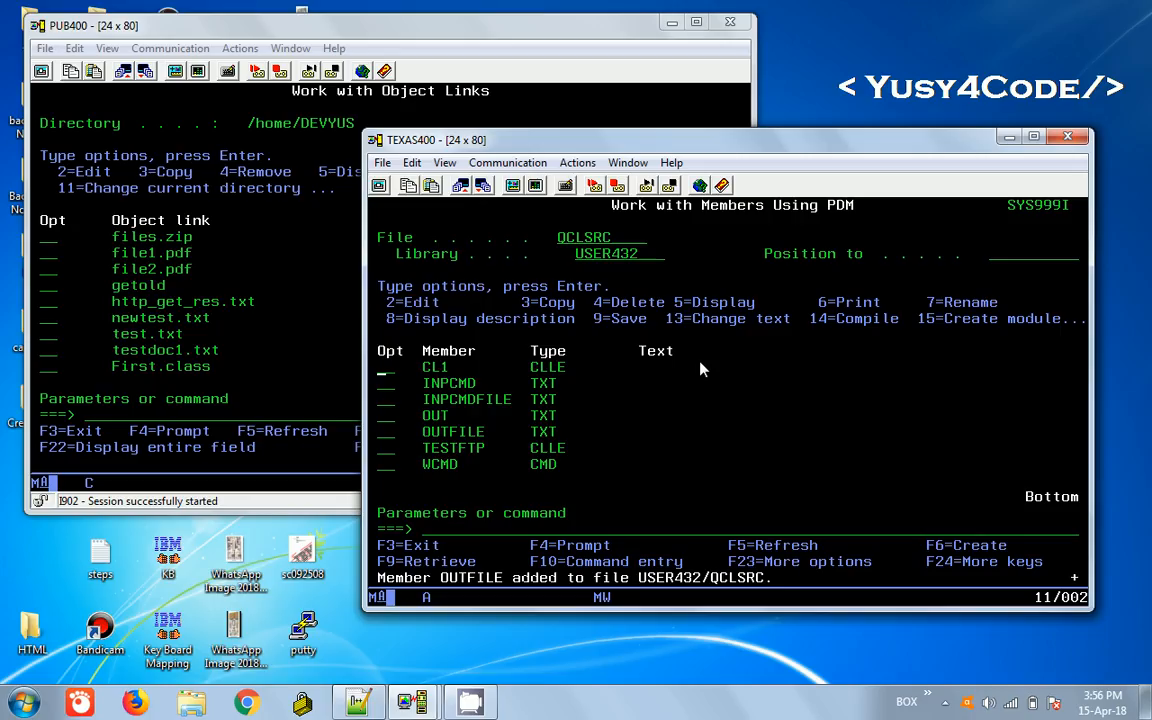
View the existing INPCMD member's contents with option 5.
{"action": "type", "text": "5"}
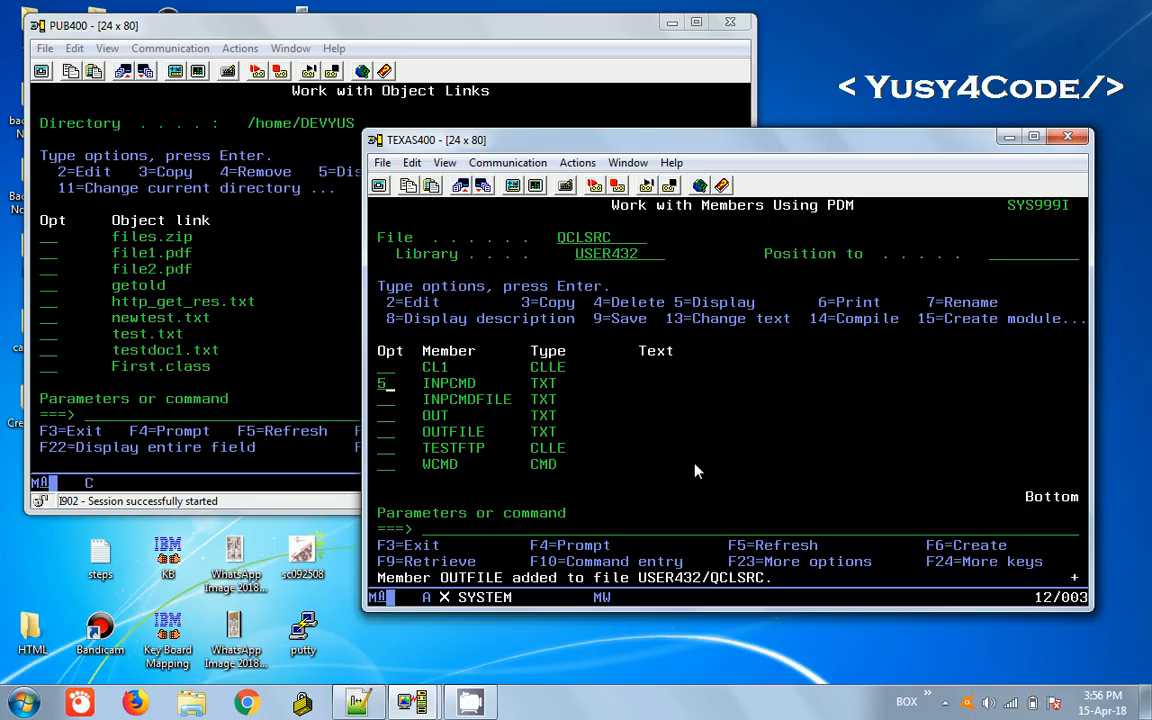
{"action": "key", "text": "Enter"}
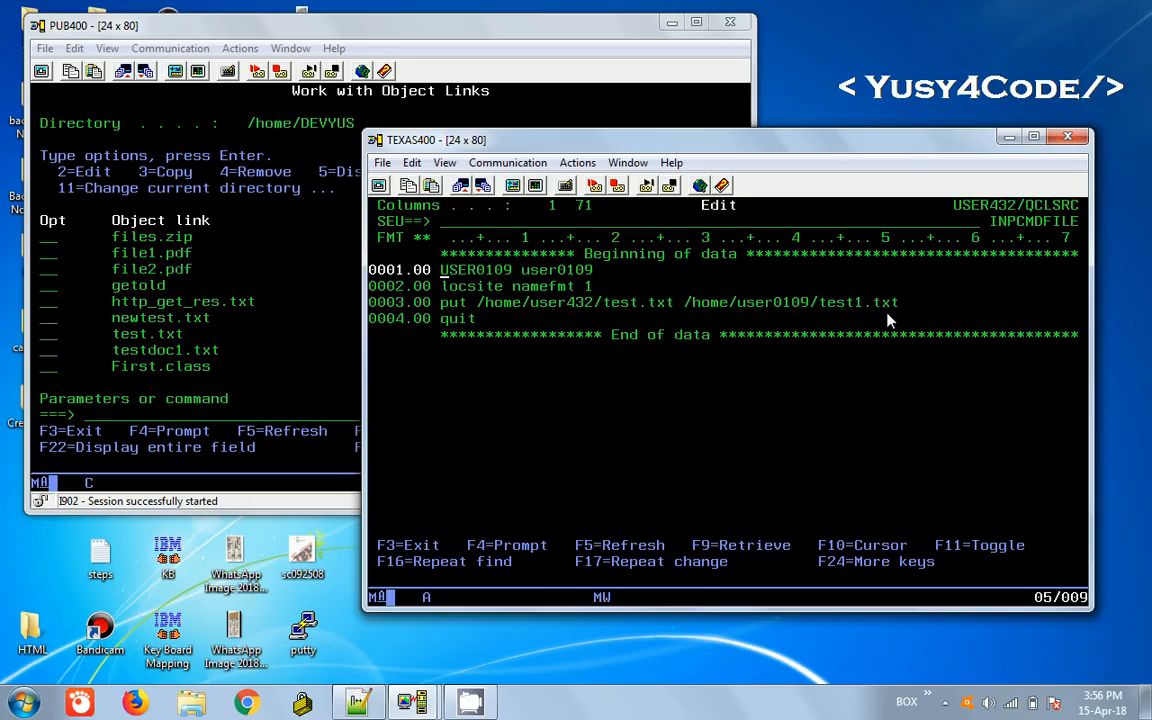
{"action": "mouse_move", "coordinate": [484, 302]}
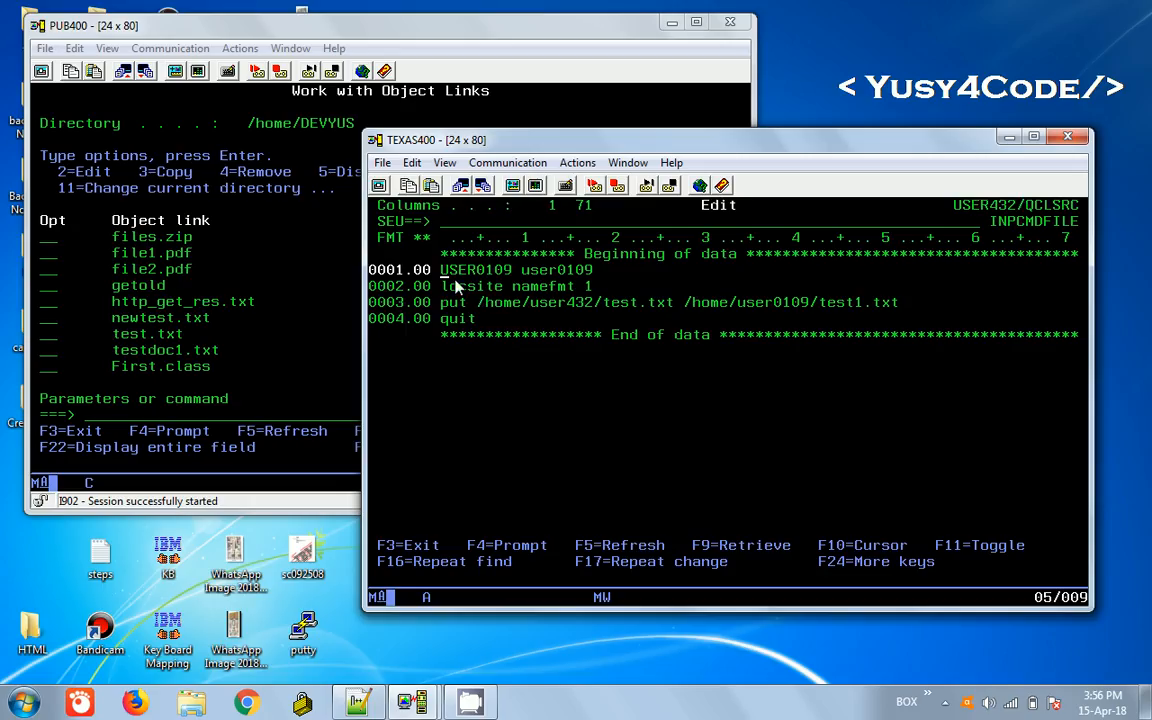
{"action": "mouse_move", "coordinate": [808, 332]}
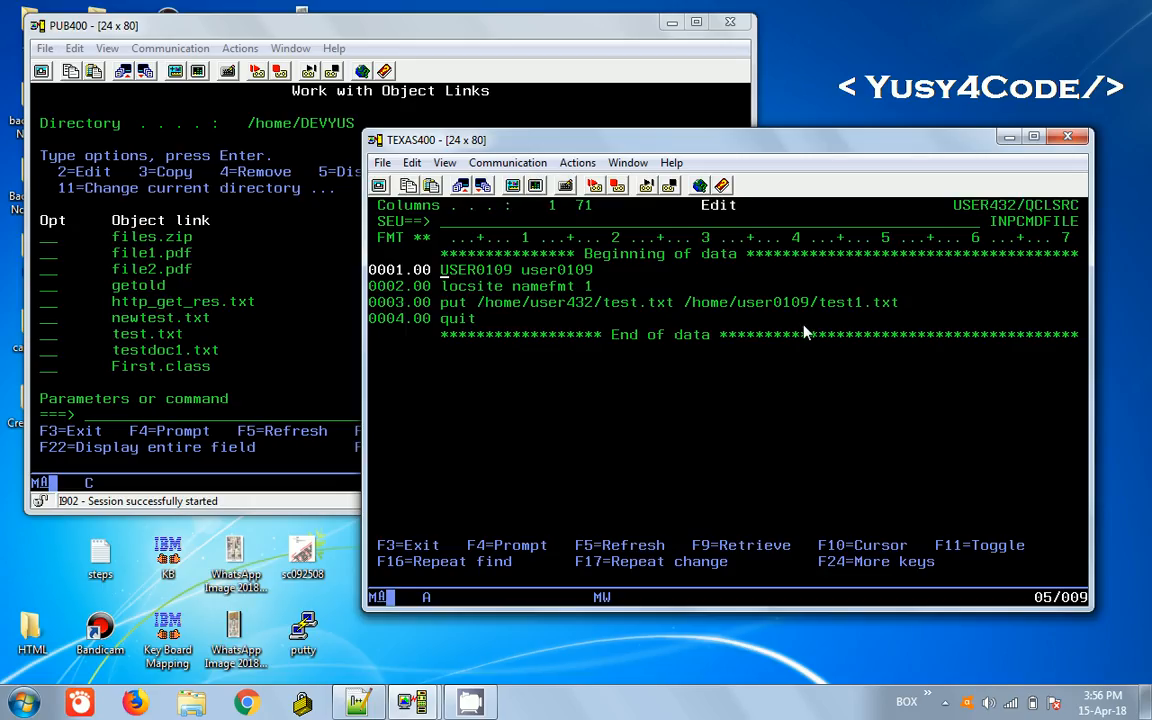
{"action": "mouse_move", "coordinate": [848, 346]}
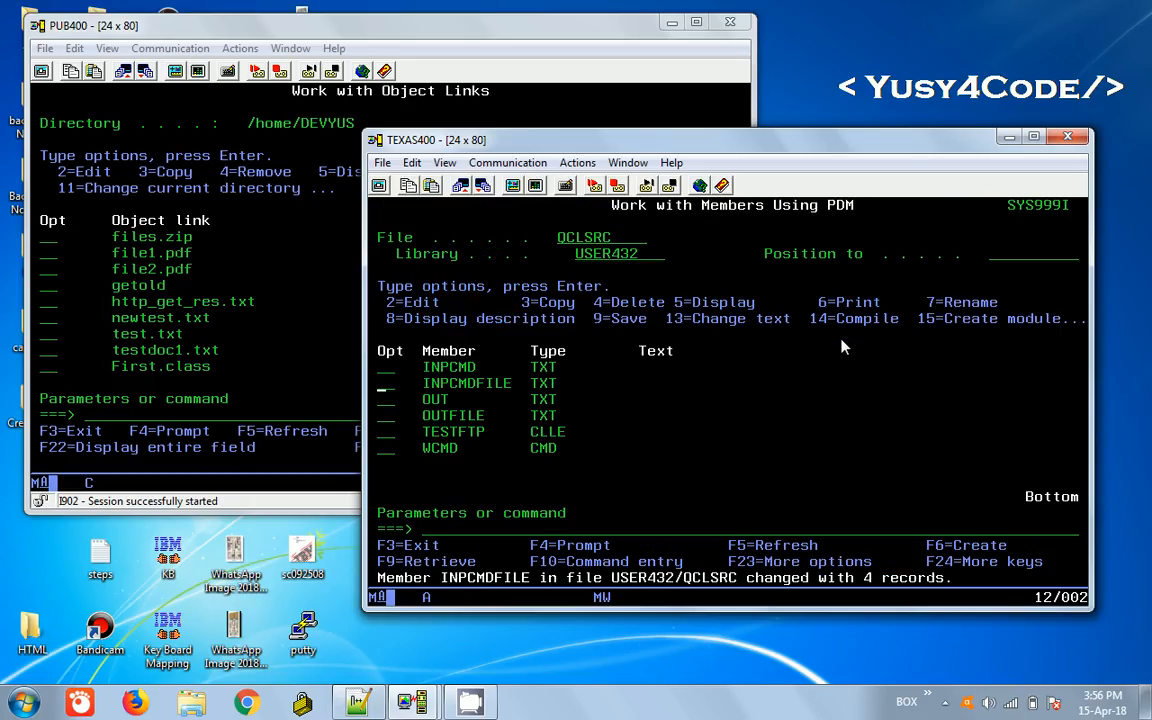
{"action": "mouse_move", "coordinate": [642, 448]}
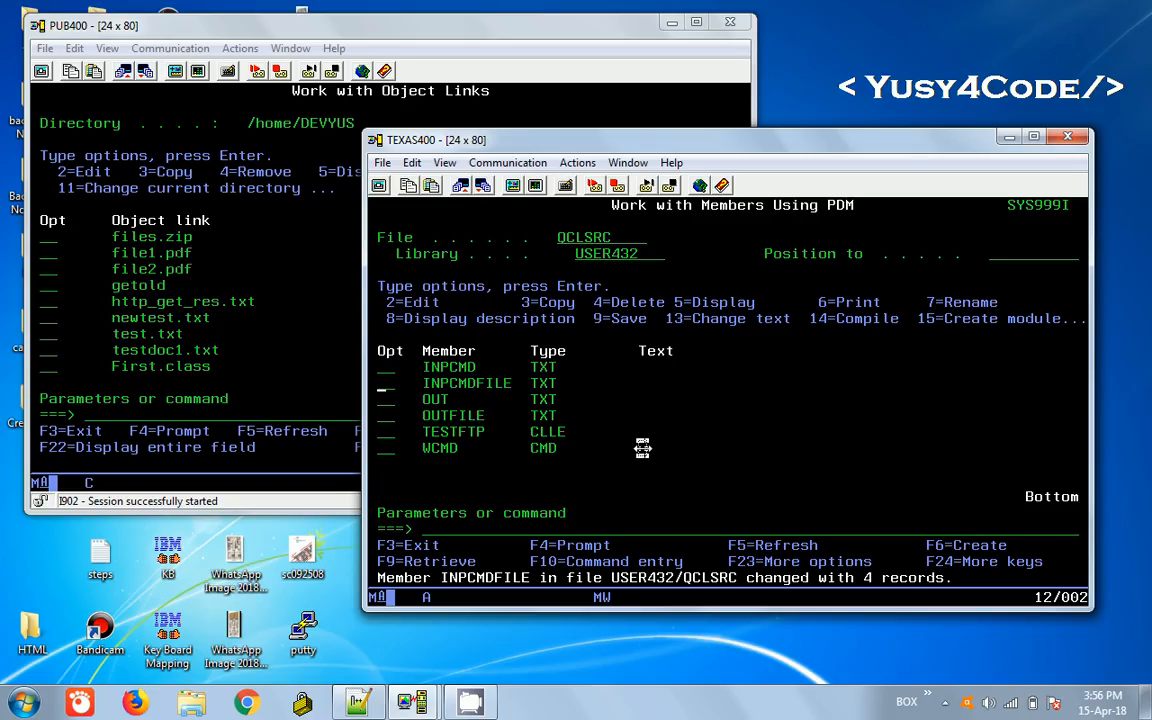
{"action": "mouse_move", "coordinate": [452, 464]}
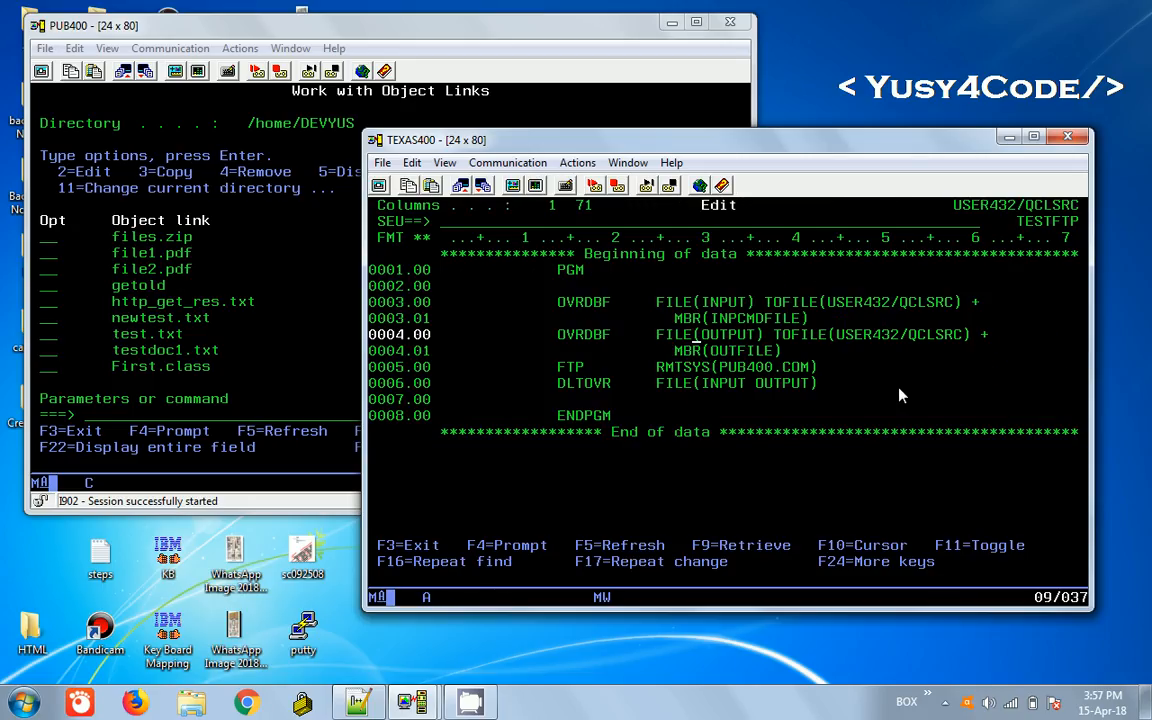
{"action": "mouse_move", "coordinate": [662, 360]}
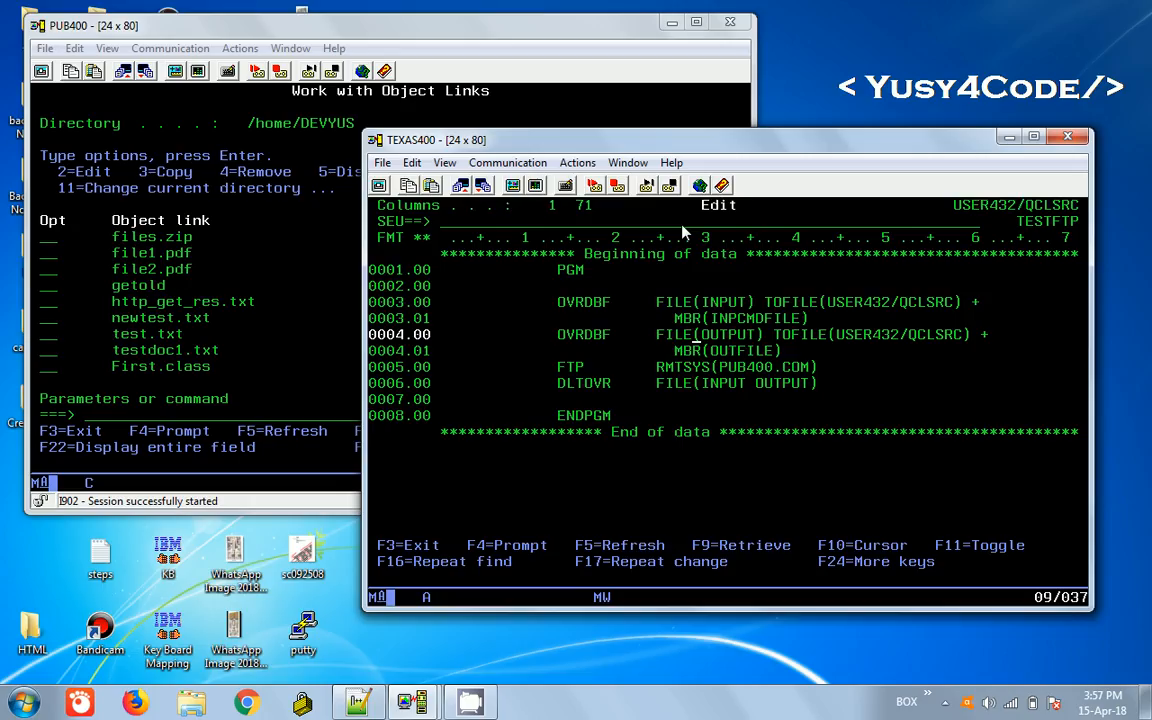
Change TESTFTP's OVRDBF member overrides to INPCMDFILE and OUTFILE and save.
{"action": "type", "text": "file"}
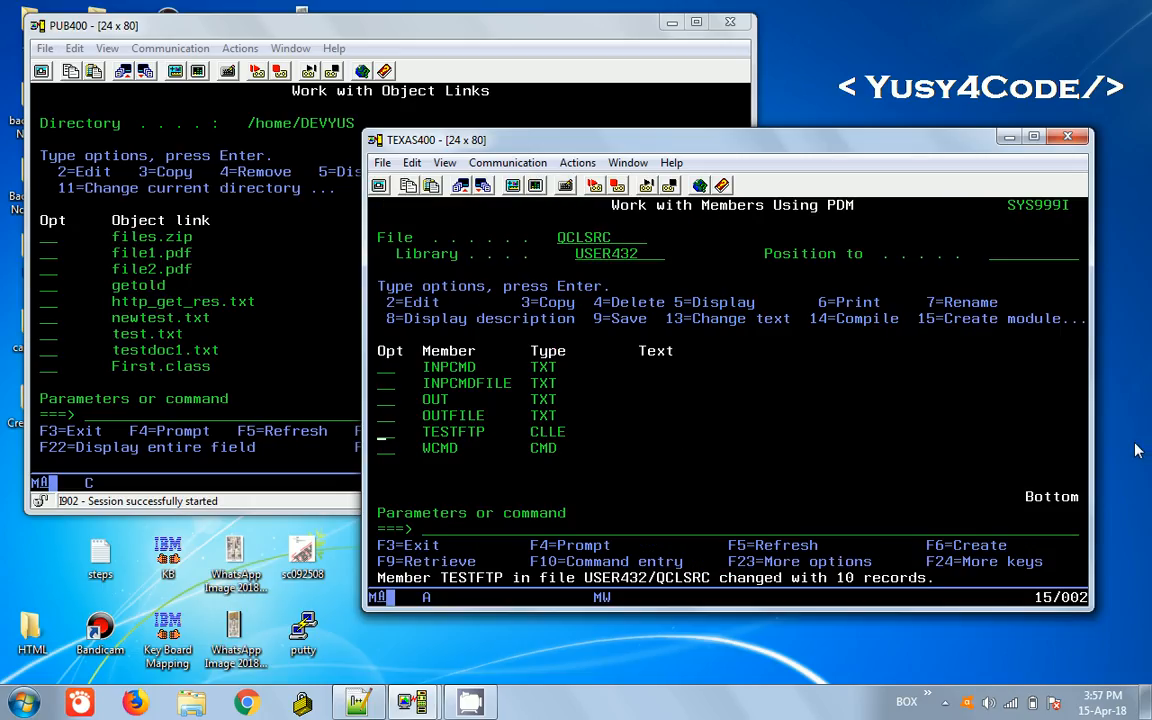
{"action": "mouse_move", "coordinate": [1036, 458]}
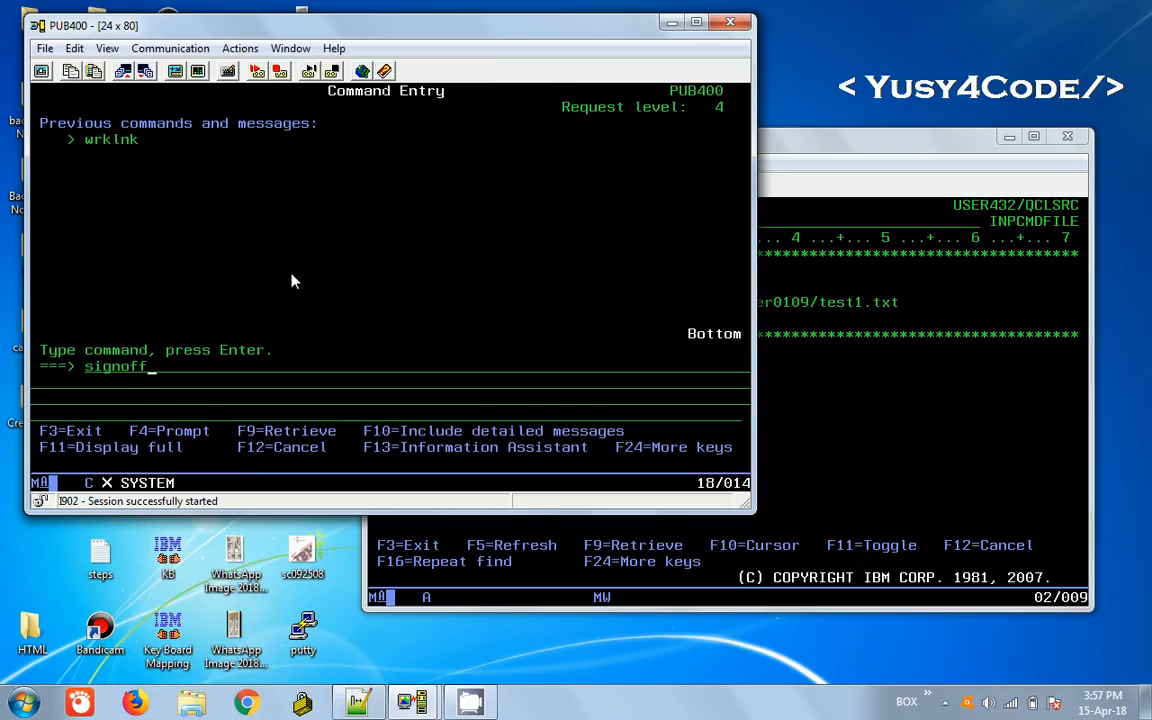
Sign off the PUB400 session, sign back on and run WRKLNK on the home directory.
{"action": "key", "text": "Enter"}
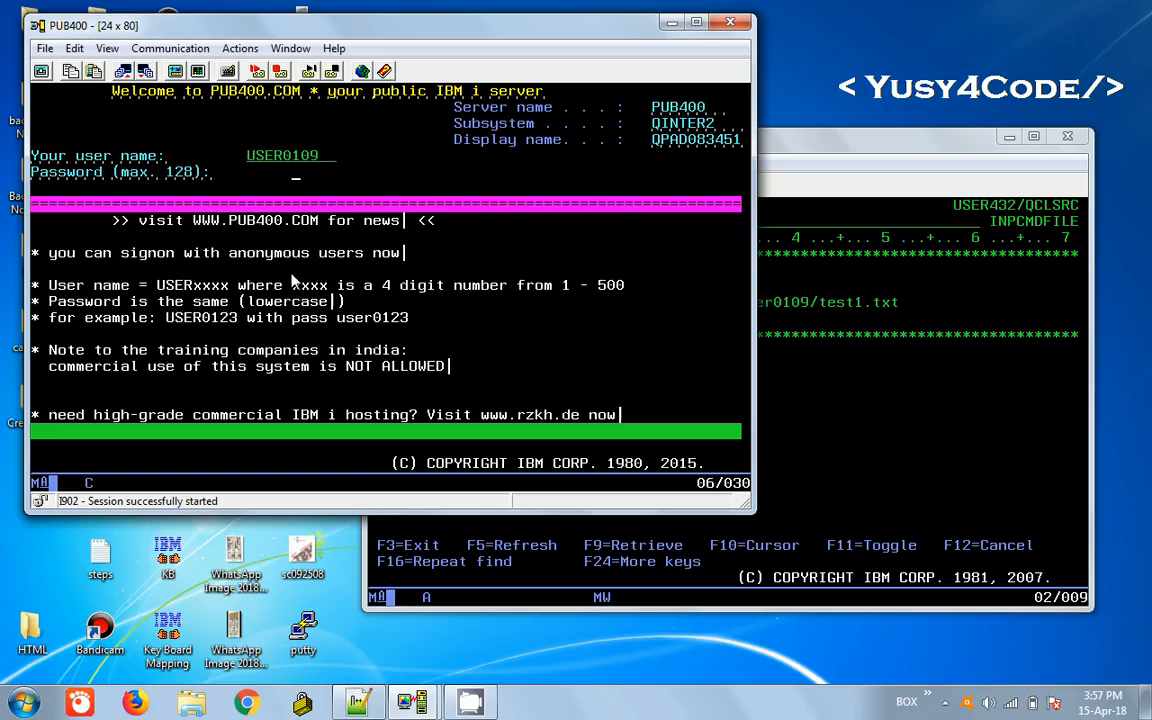
{"action": "type", "text": "wrklnk"}
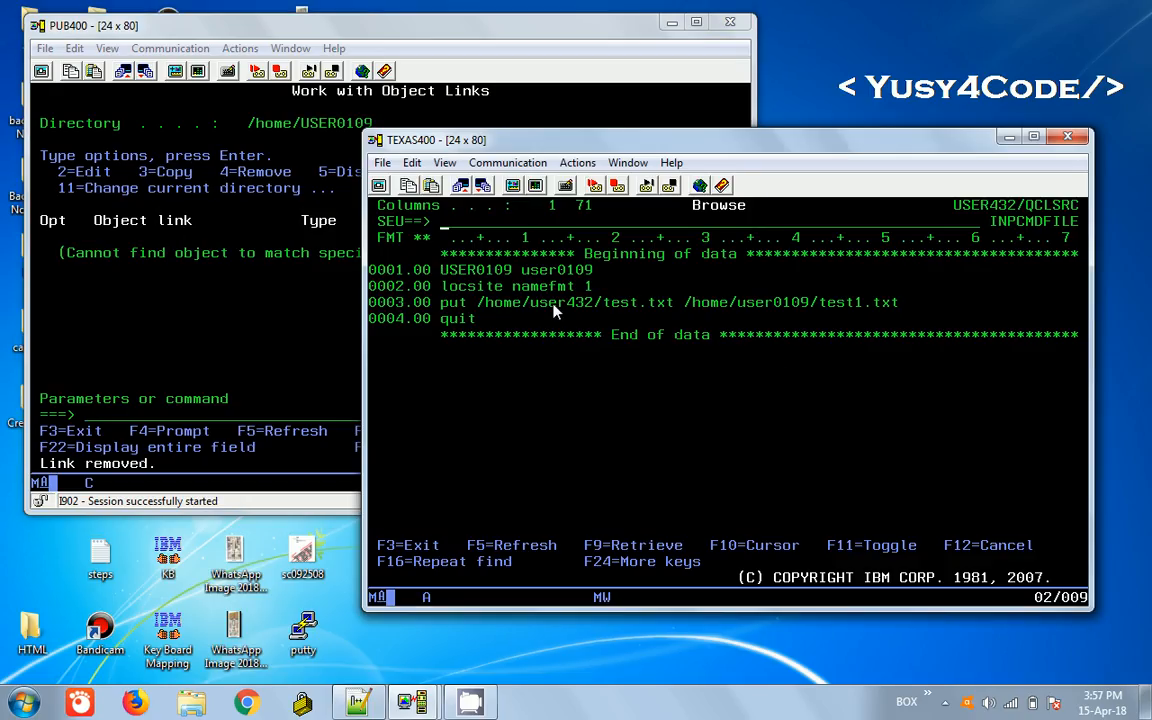
{"action": "mouse_move", "coordinate": [728, 318]}
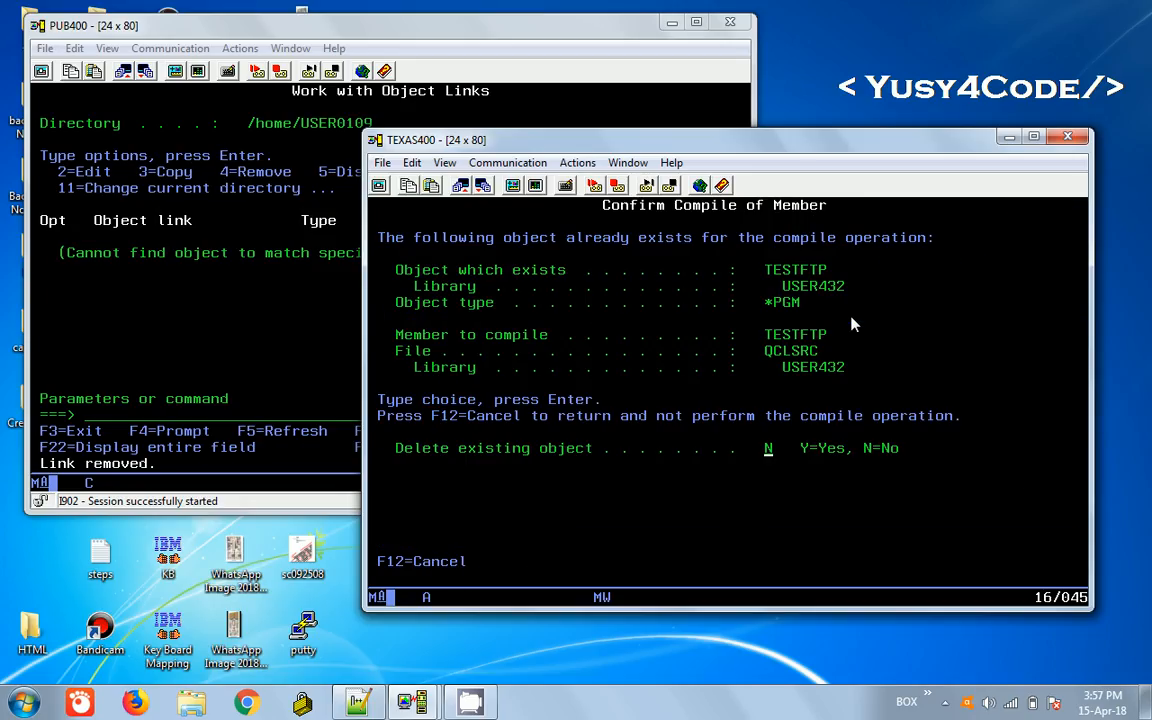
Confirm replacing compiled TESTFTP, run CALL TESTFTP, then browse OUTFILE with option 5.
{"action": "key", "text": "Enter"}
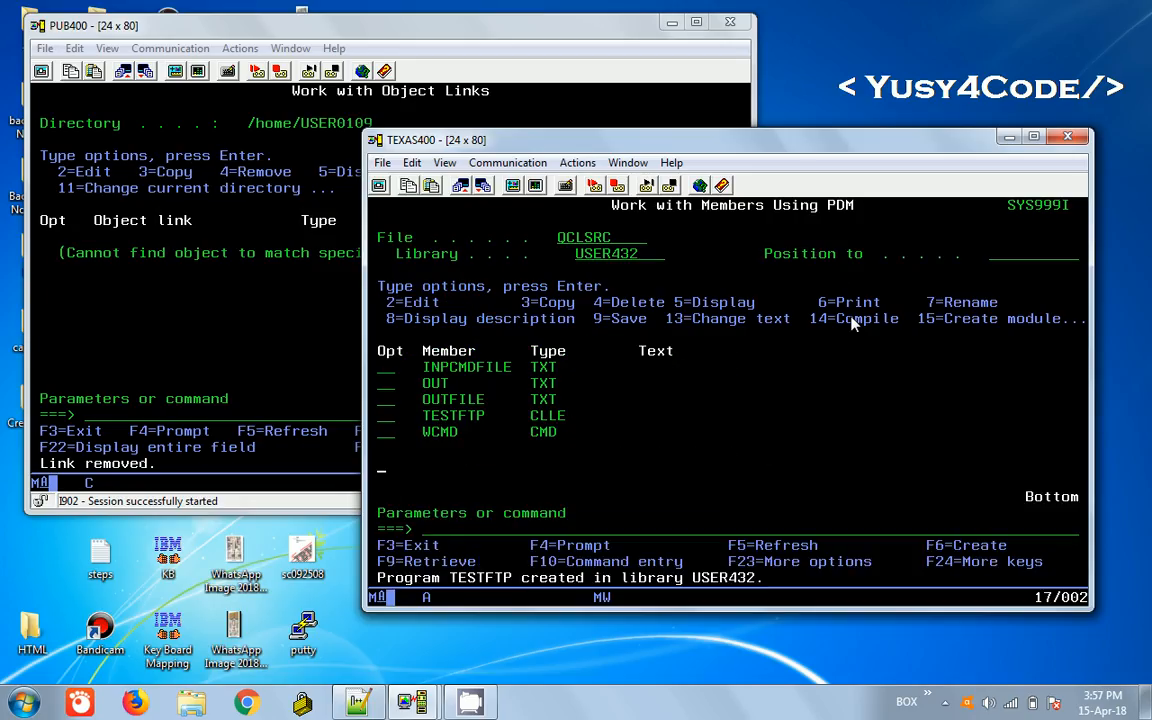
{"action": "type", "text": "call testftp"}
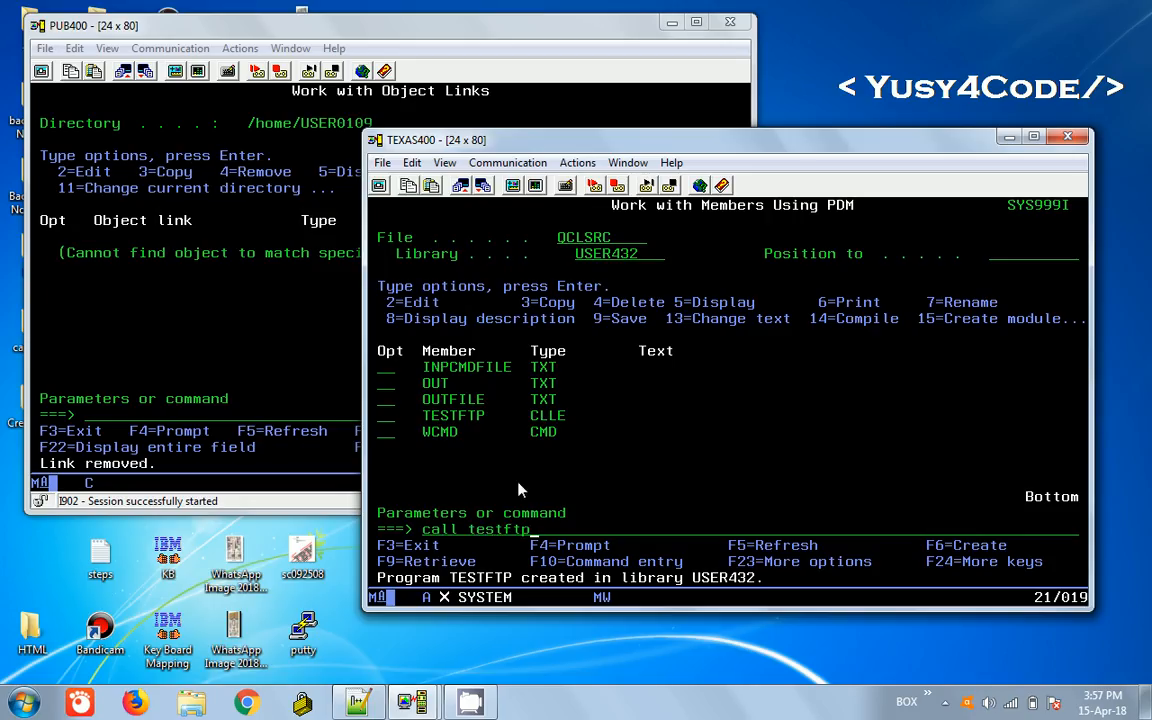
{"action": "mouse_move", "coordinate": [508, 556]}
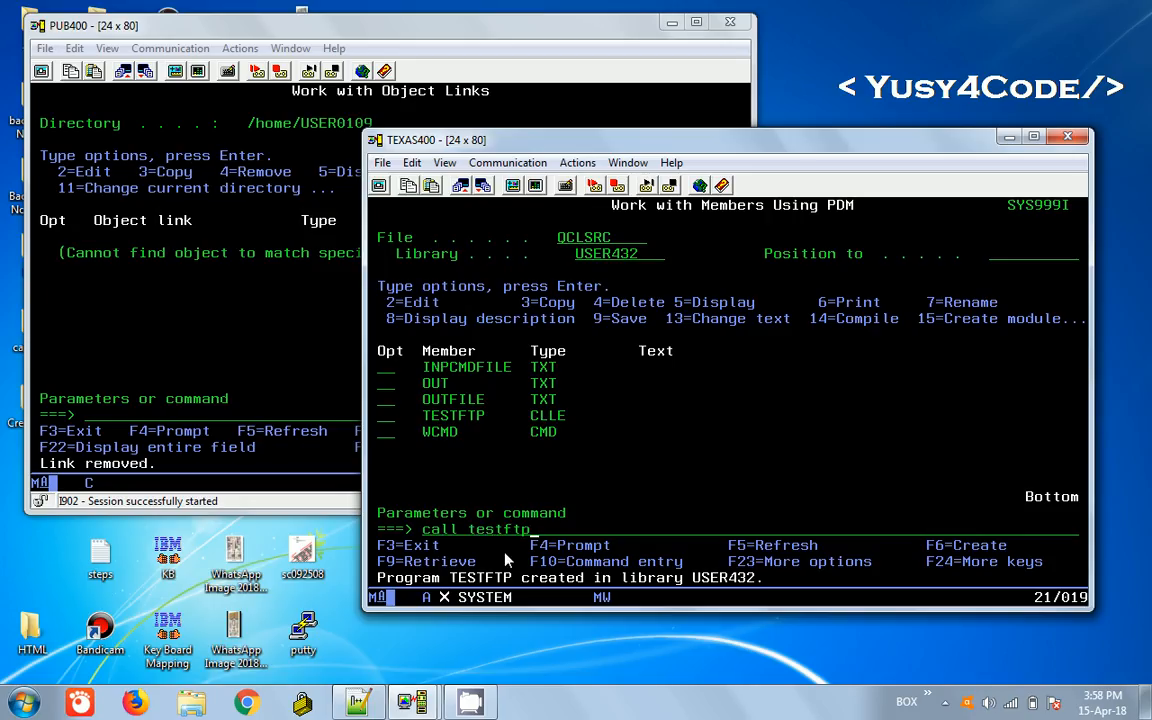
{"action": "mouse_move", "coordinate": [530, 560]}
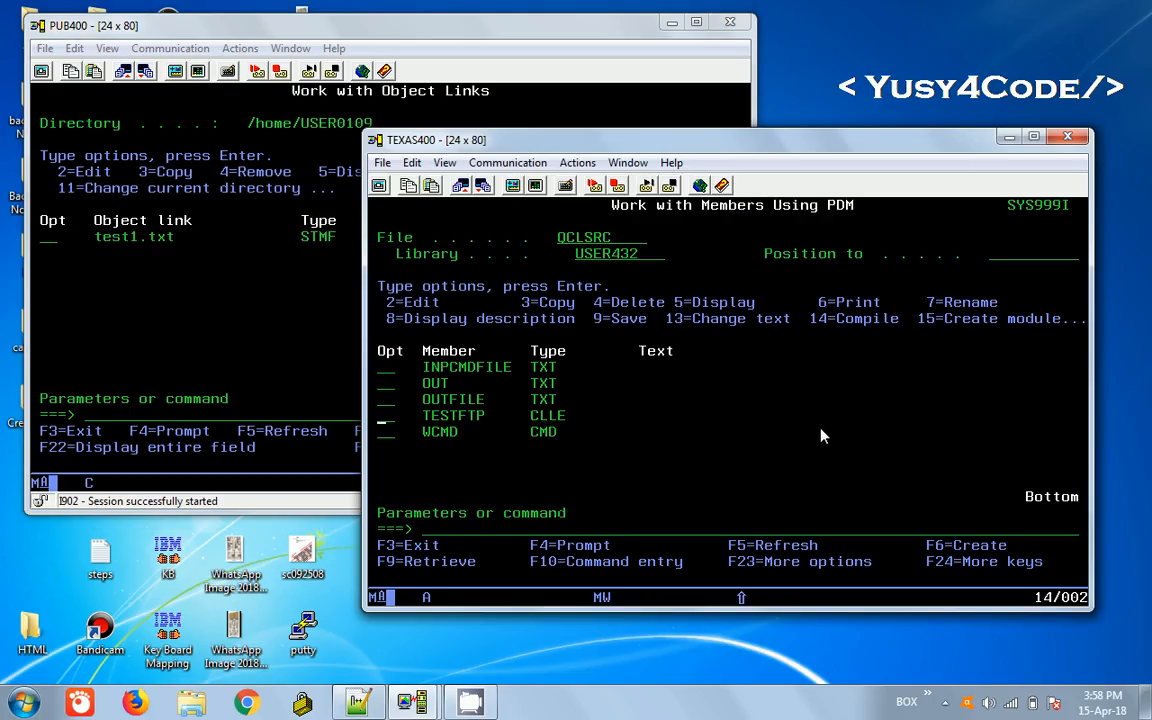
{"action": "type", "text": "5"}
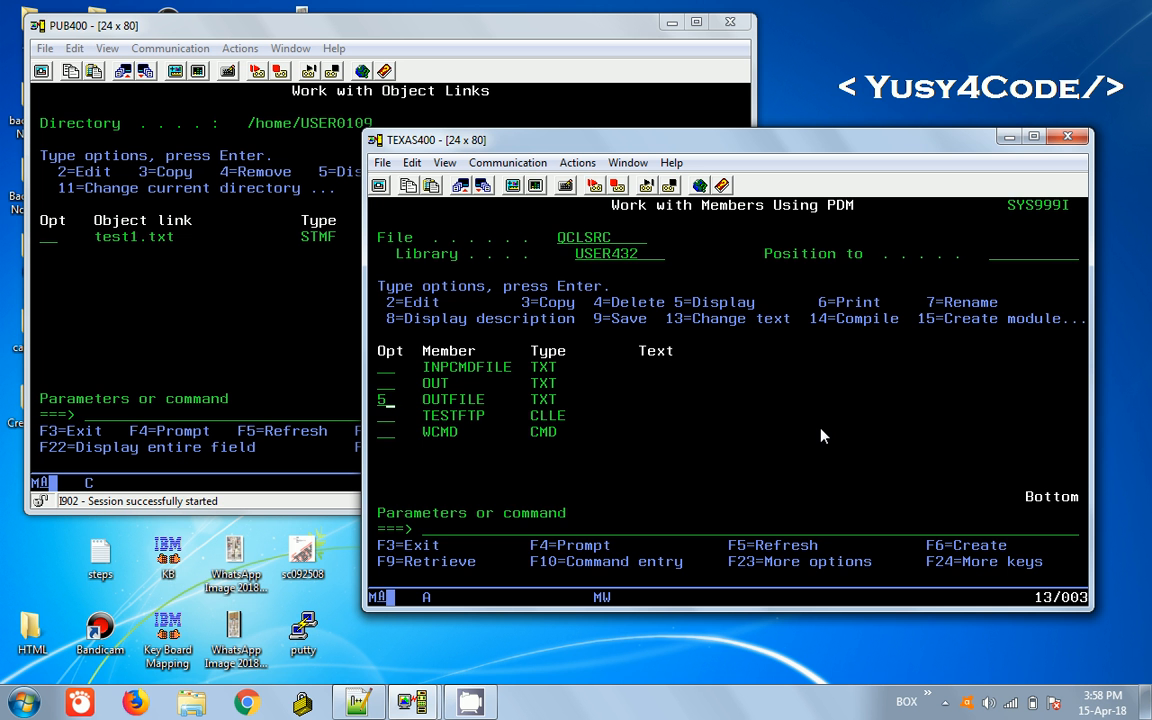